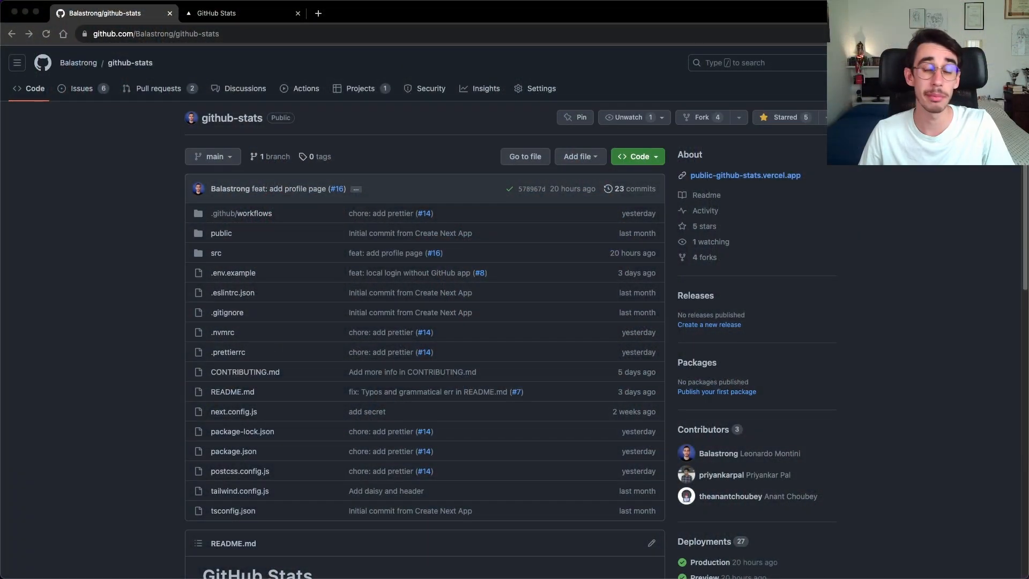
pyautogui.moveTo(78, 323)
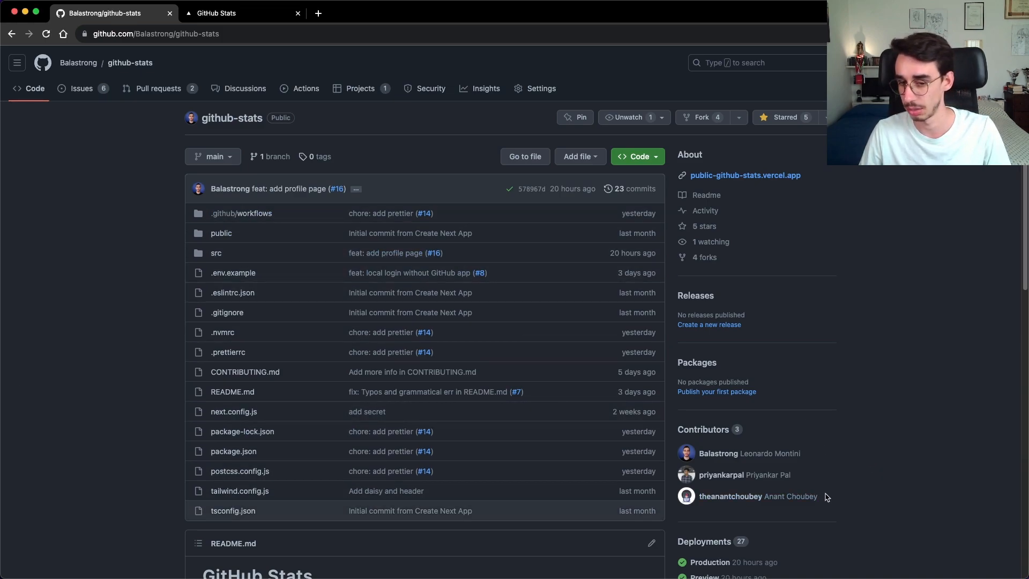
pyautogui.moveTo(90, 103)
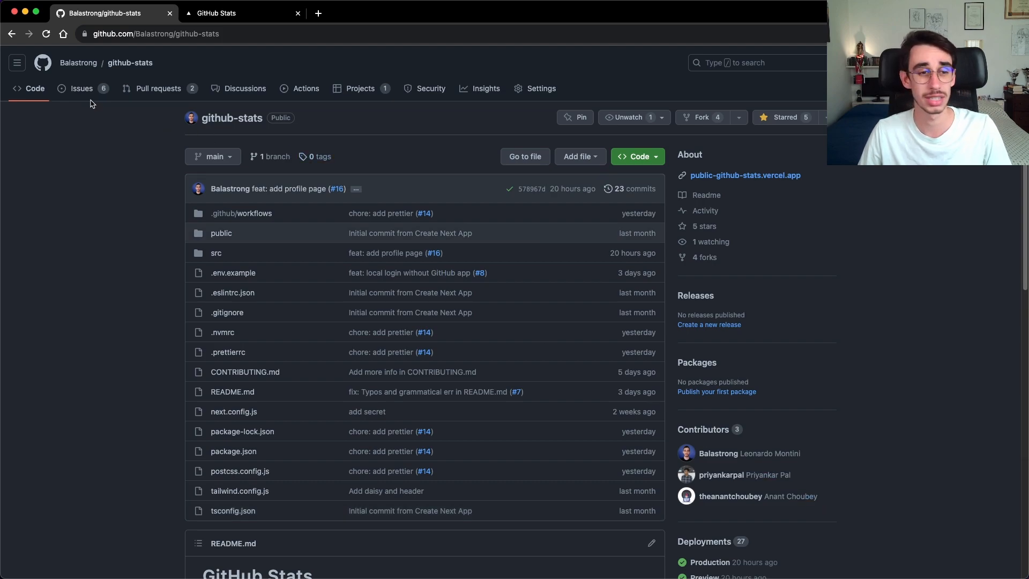
# - Glance at the issues list, then scroll the repository page down through the README
pyautogui.click(82, 88)
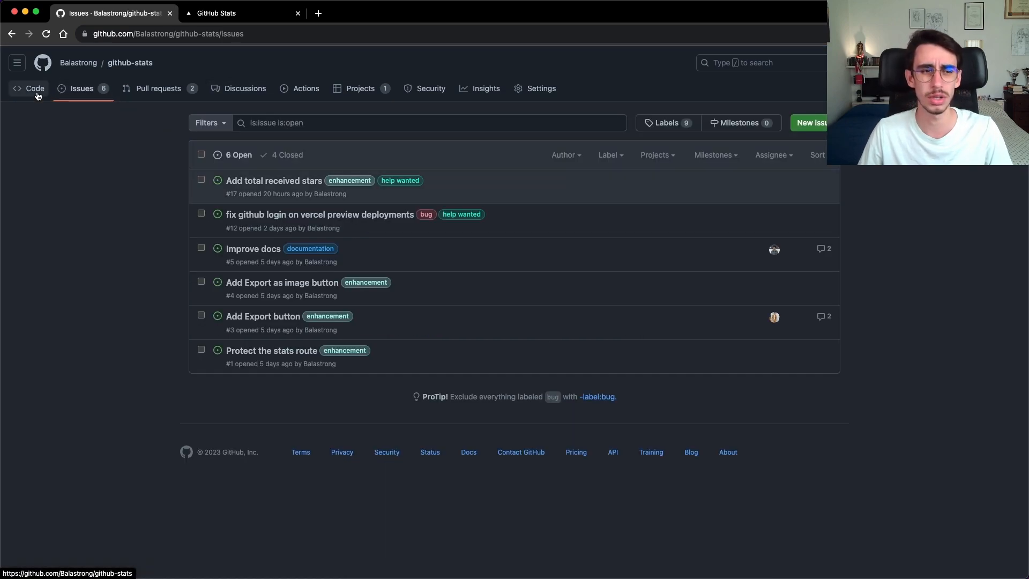
pyautogui.click(35, 88)
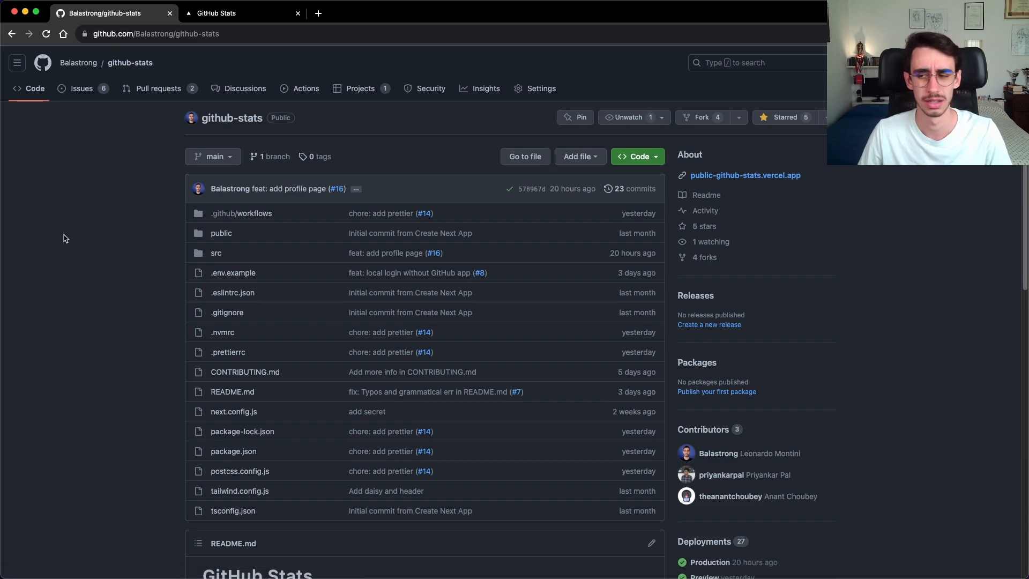
pyautogui.scroll(-3)
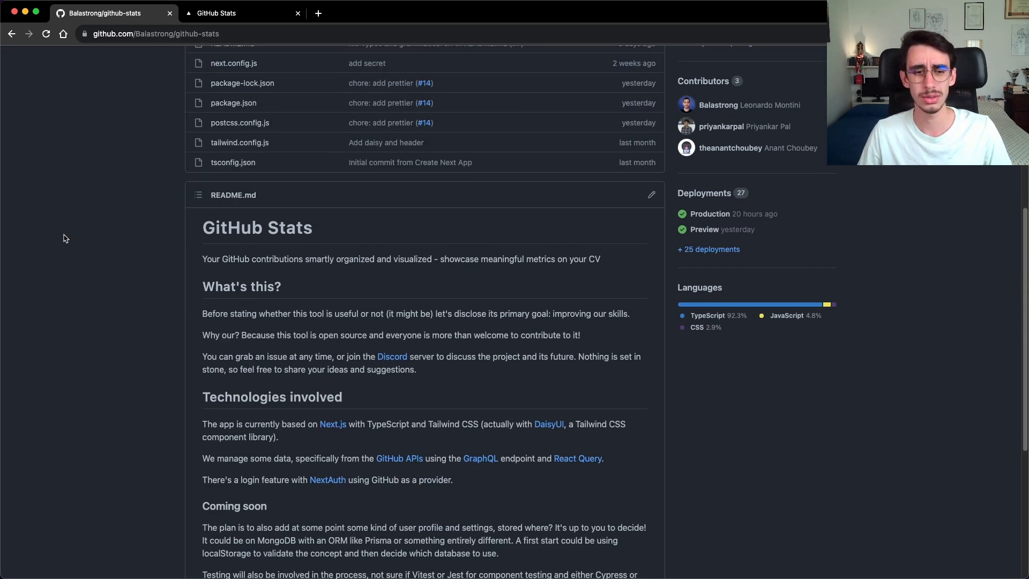
pyautogui.scroll(-3)
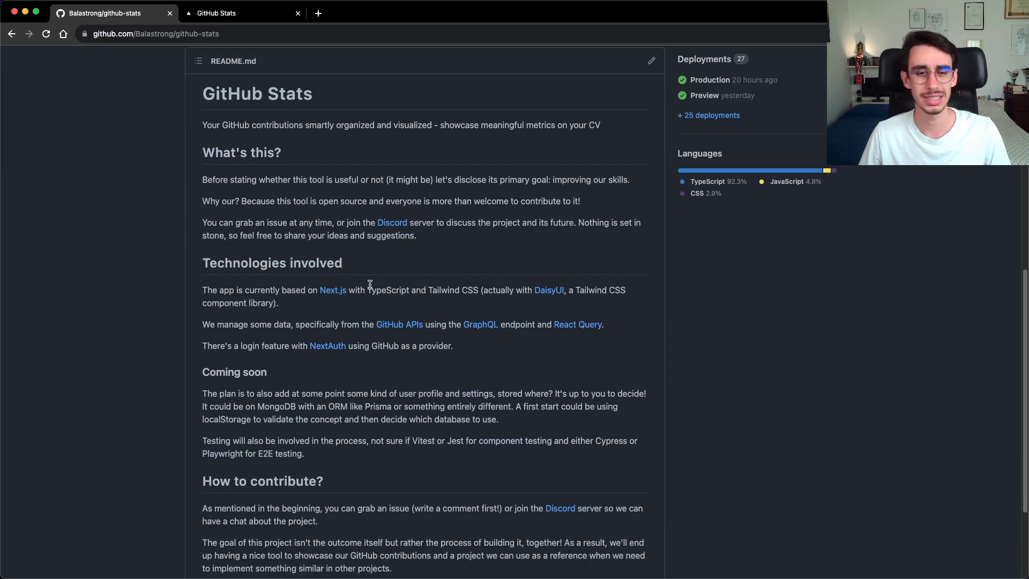
pyautogui.moveTo(332, 290)
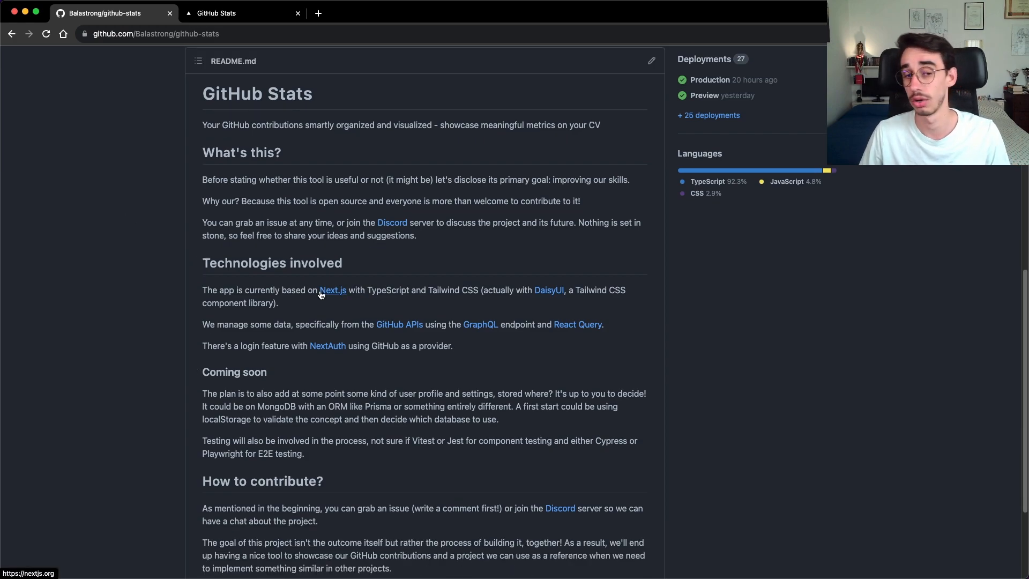
pyautogui.moveTo(464, 301)
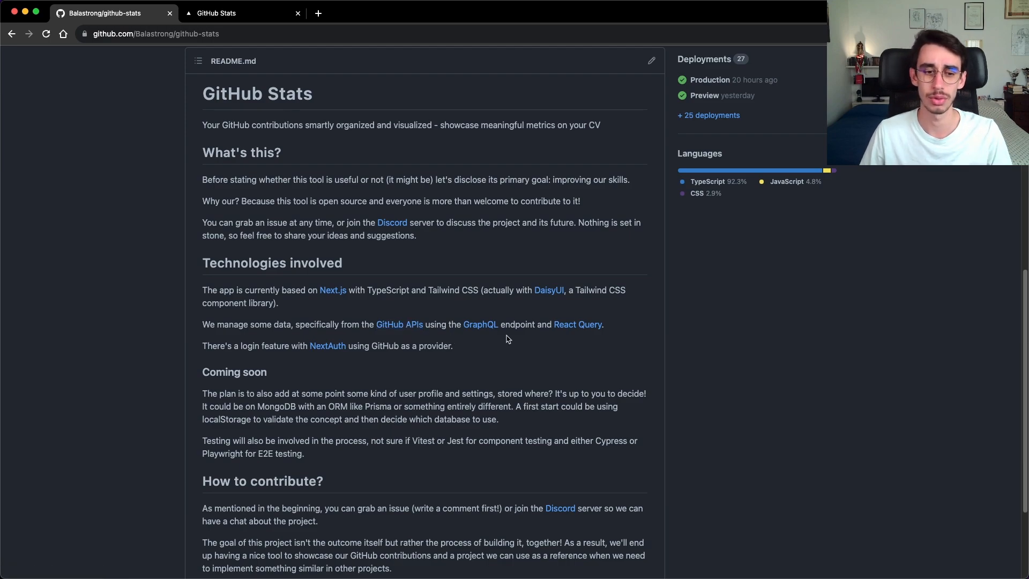
pyautogui.moveTo(344, 363)
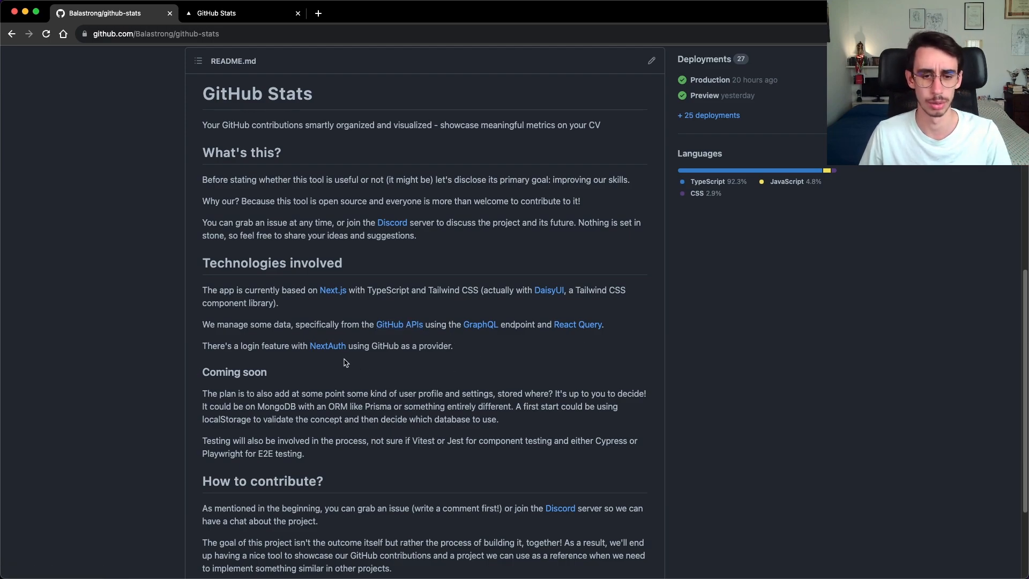
pyautogui.moveTo(400, 359)
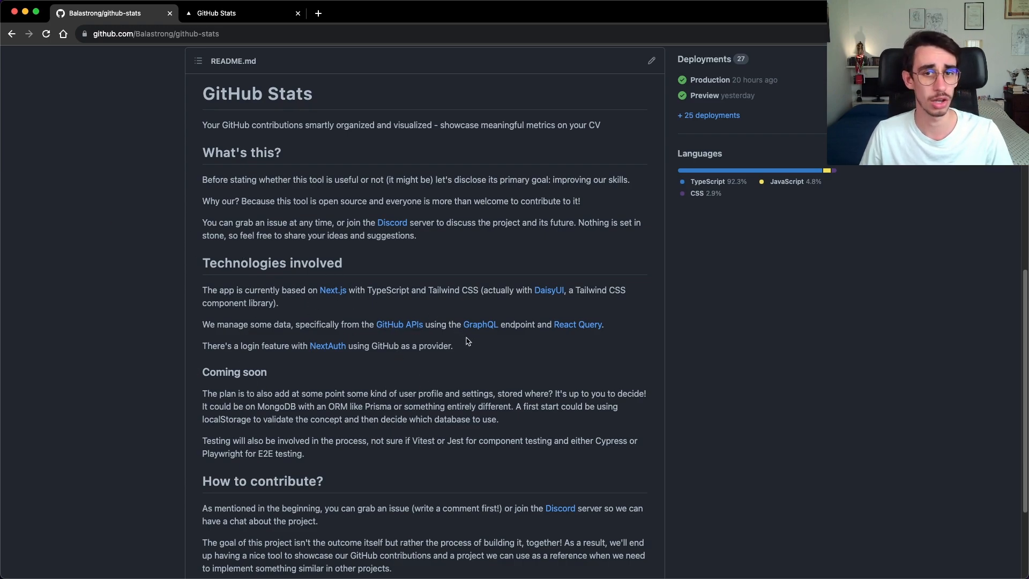
pyautogui.moveTo(477, 350)
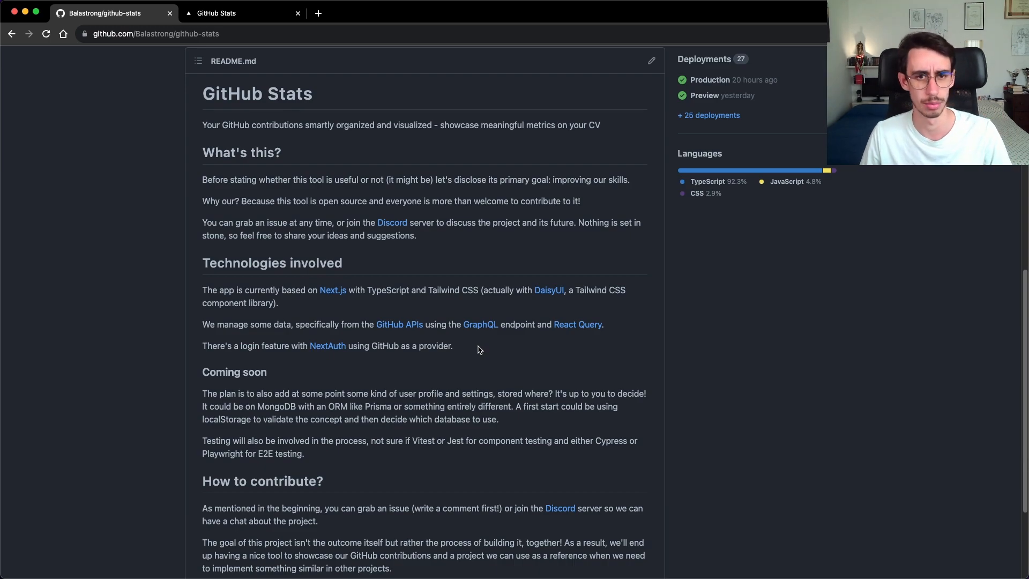
pyautogui.scroll(-3)
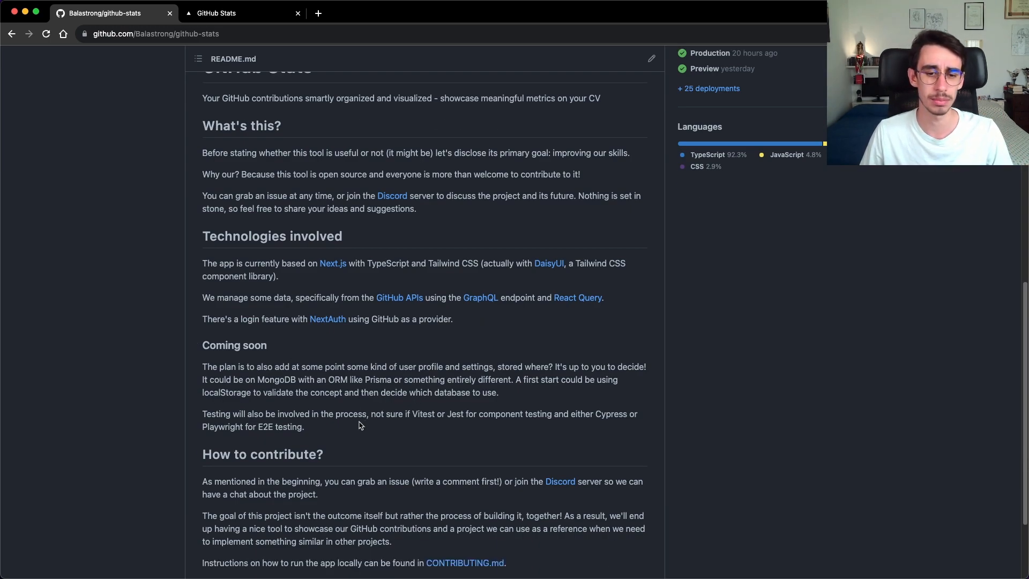
pyautogui.moveTo(354, 435)
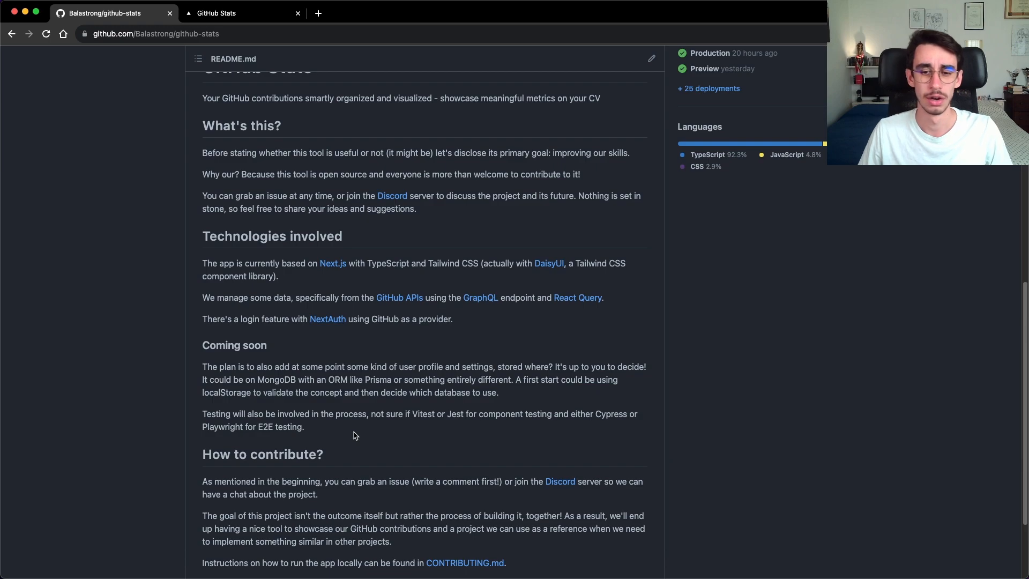
pyautogui.moveTo(421, 375)
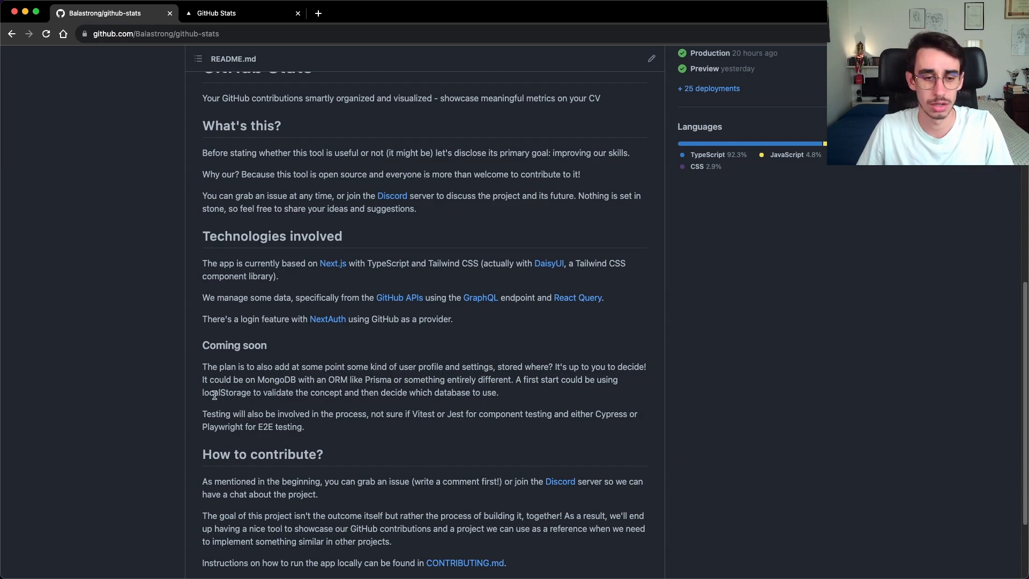
pyautogui.doubleClick(226, 393)
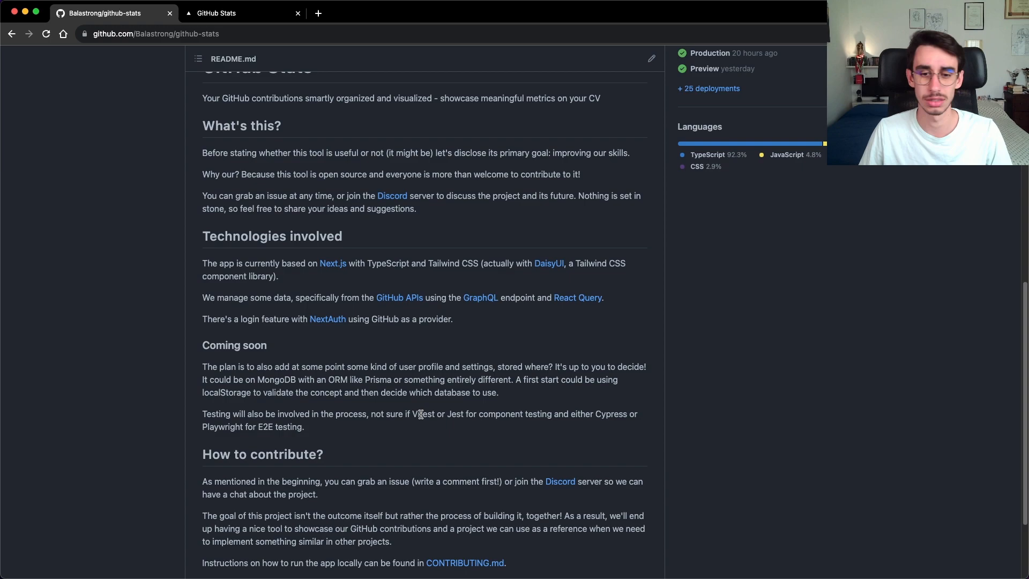
pyautogui.moveTo(412, 414); pyautogui.dragTo(466, 414)
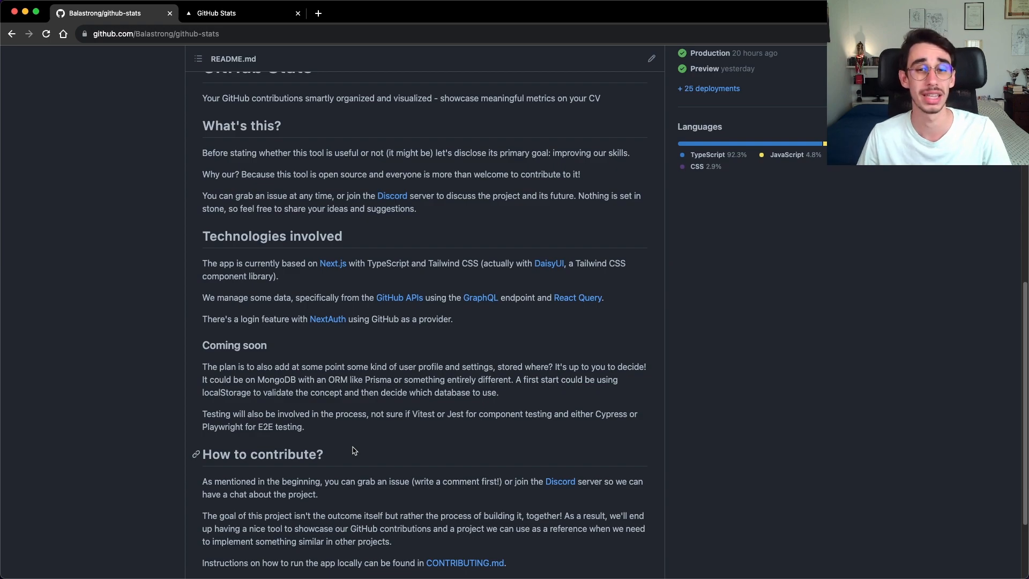
pyautogui.moveTo(527, 374)
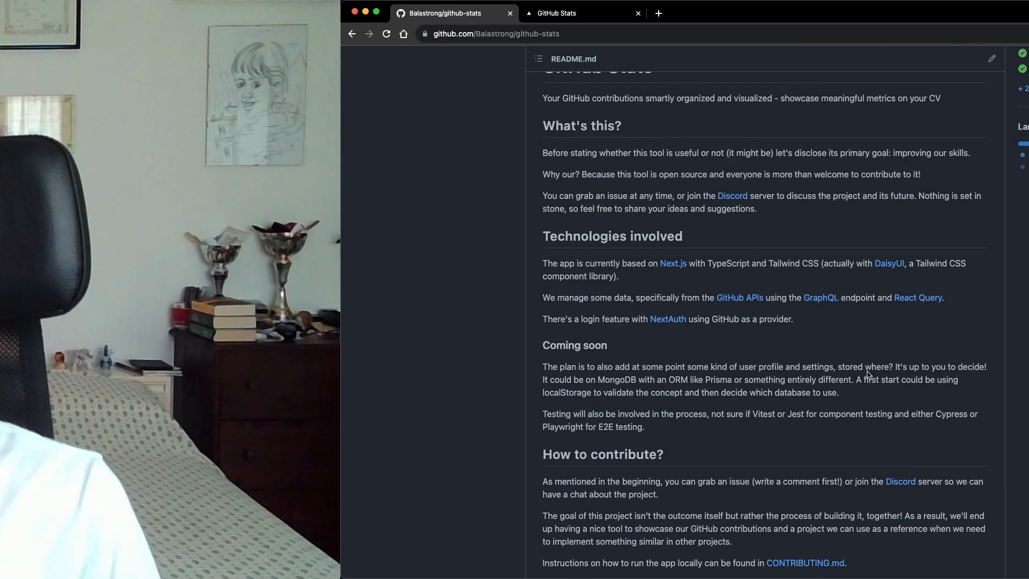
# - Switch to the localhost GitHub Stats tab showing 'Showcase your GitHub stats'
pyautogui.click(556, 13)
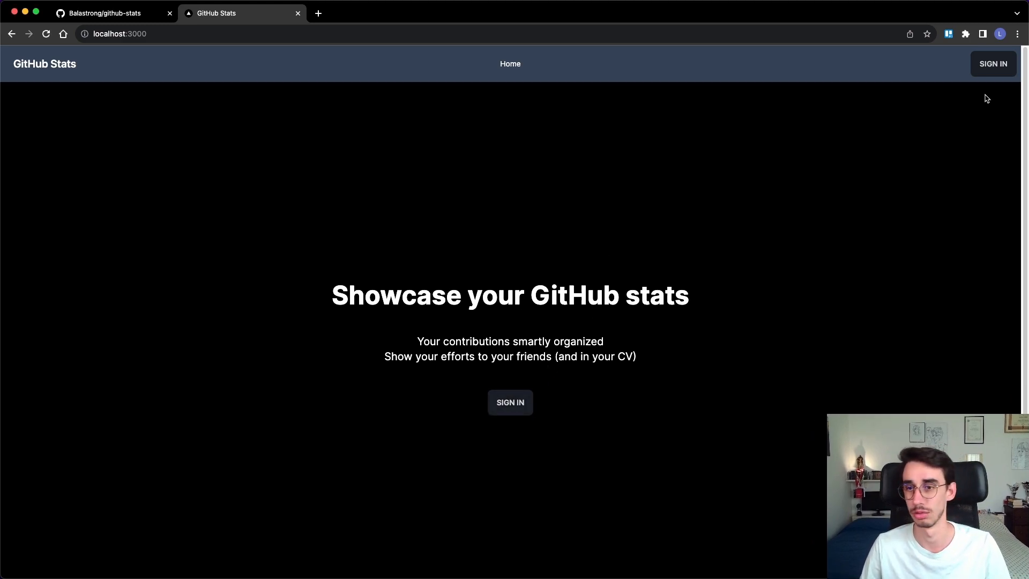
# - Sign in to the local app with credentials rather than a GitHub account
pyautogui.click(509, 403)
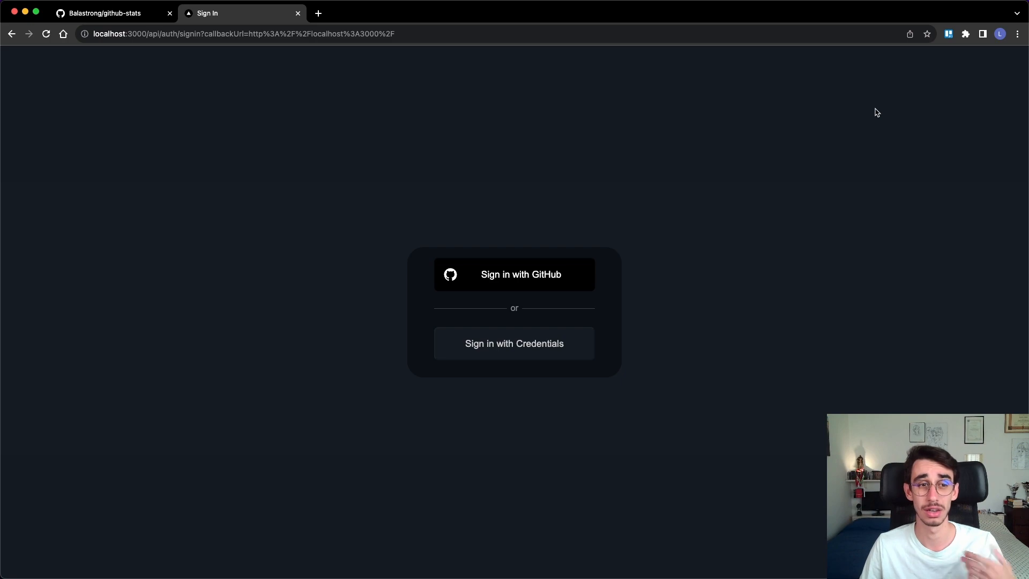
pyautogui.moveTo(549, 355)
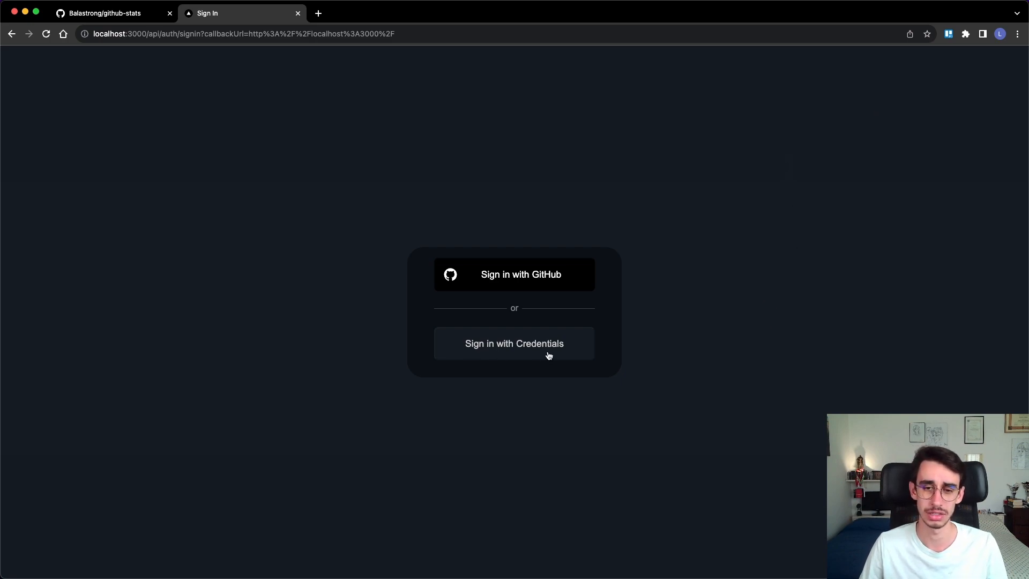
pyautogui.click(514, 343)
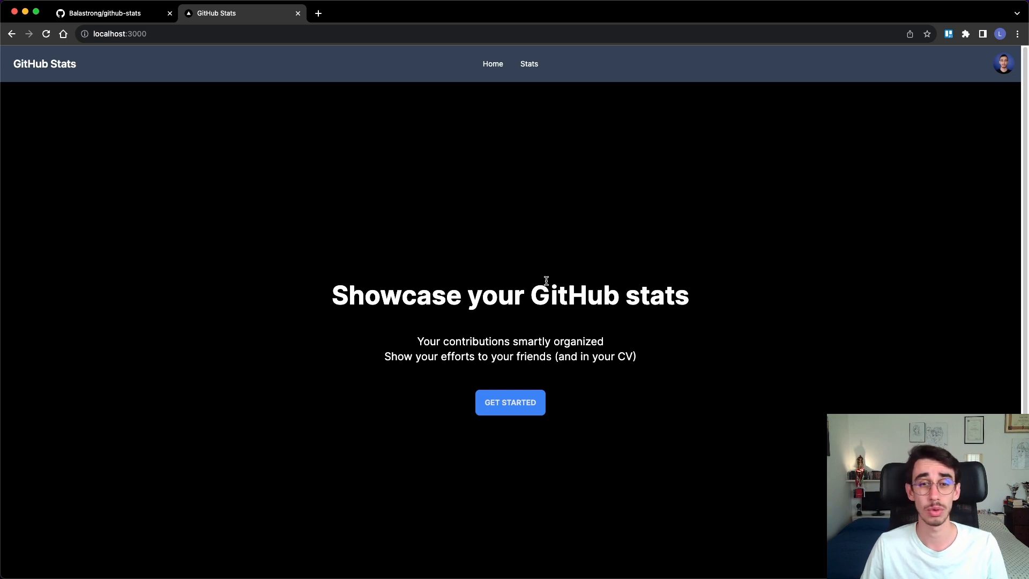
pyautogui.moveTo(819, 215)
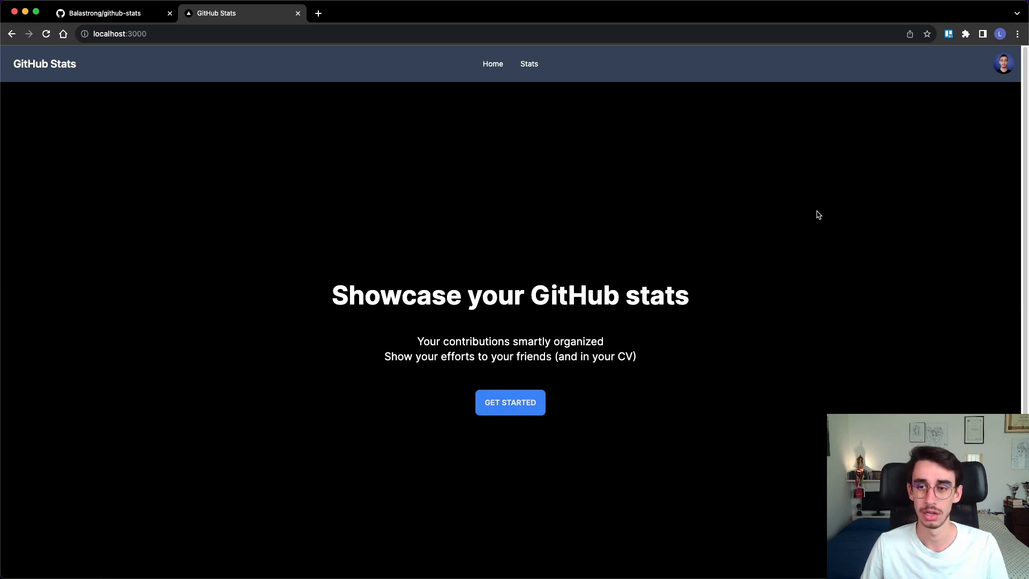
# - Check the user's profile page, then open Stats showing 2023 pull requests by repository
pyautogui.click(1003, 64)
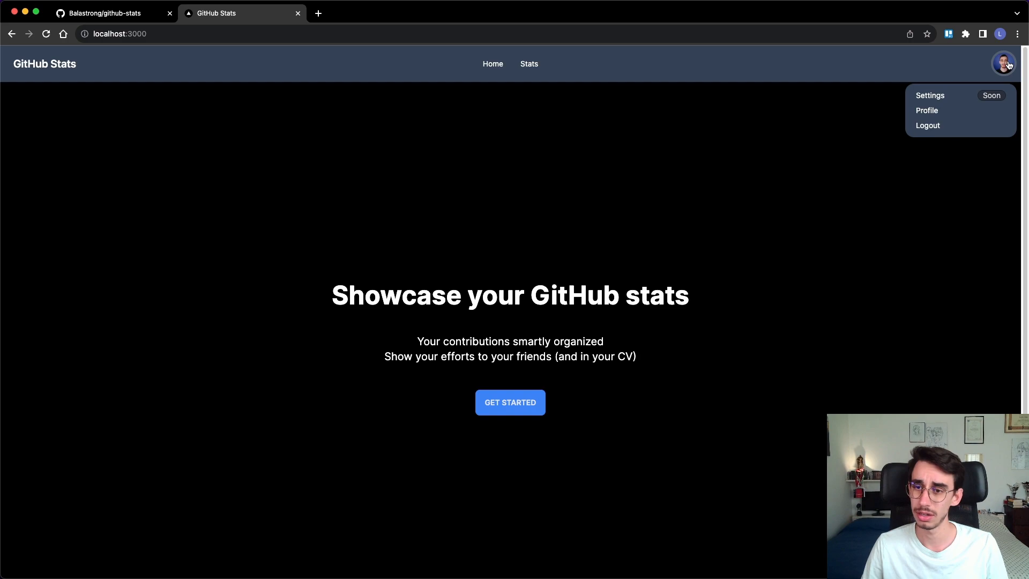
pyautogui.moveTo(971, 103)
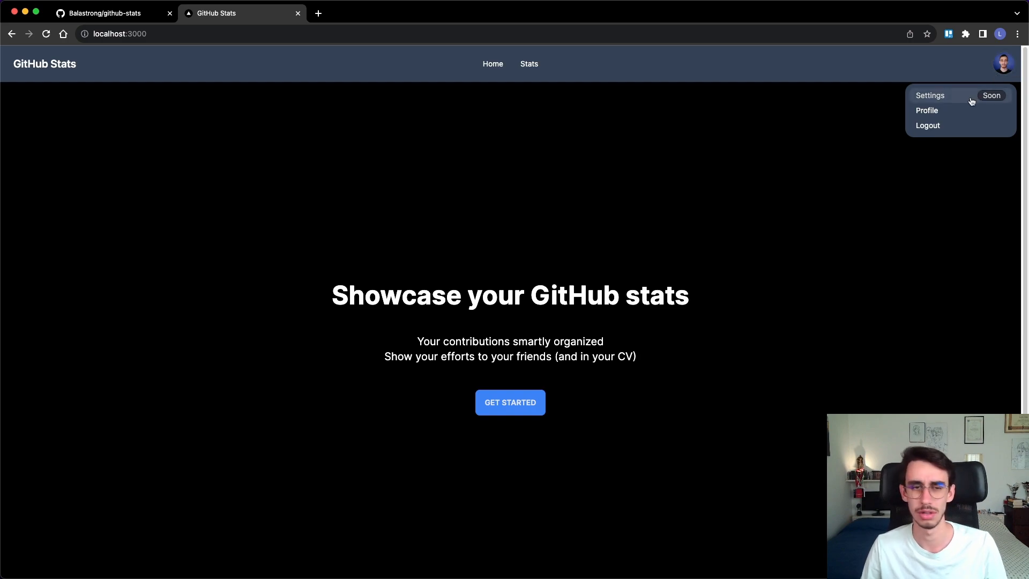
pyautogui.click(927, 111)
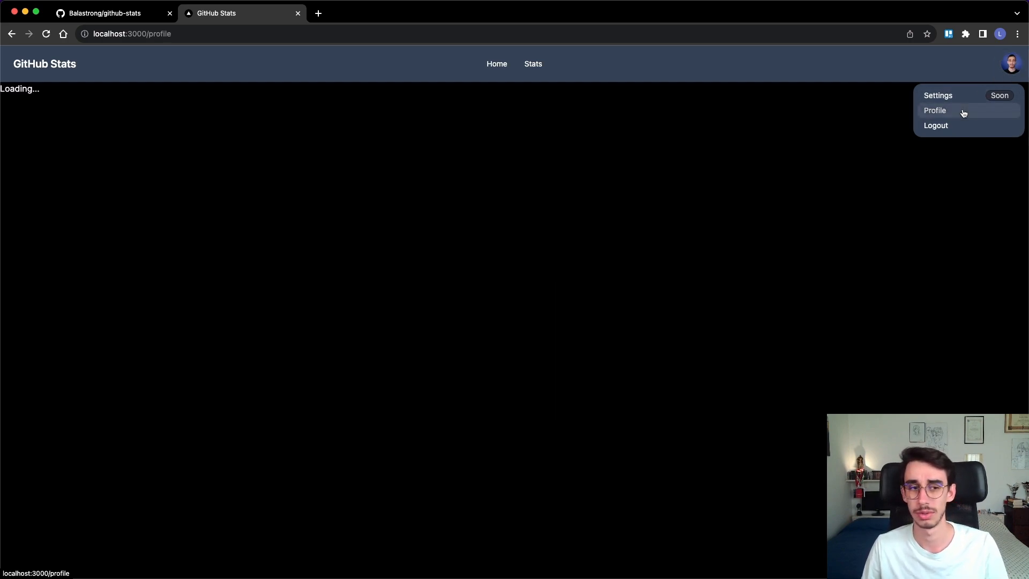
pyautogui.click(935, 110)
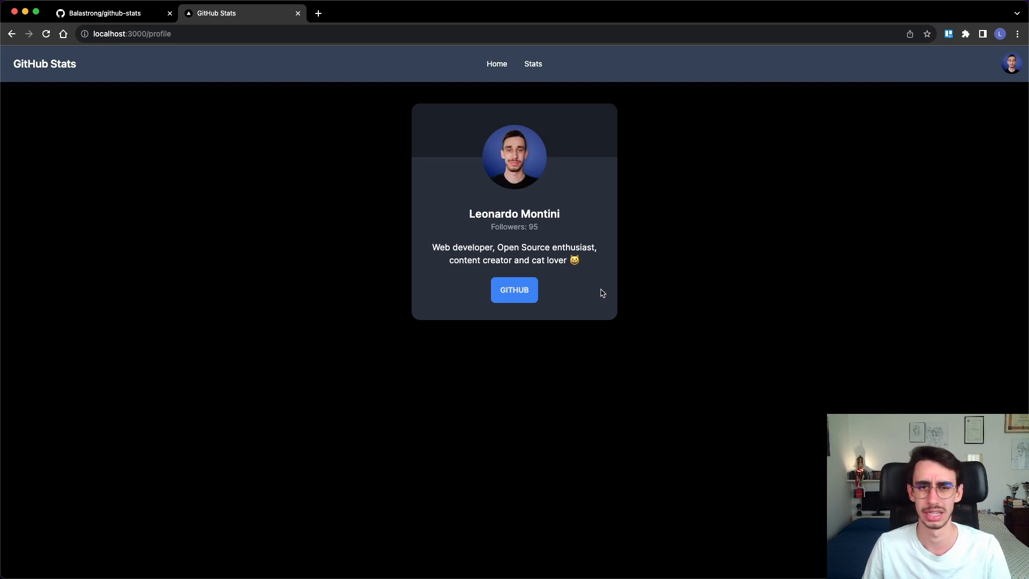
pyautogui.moveTo(608, 295)
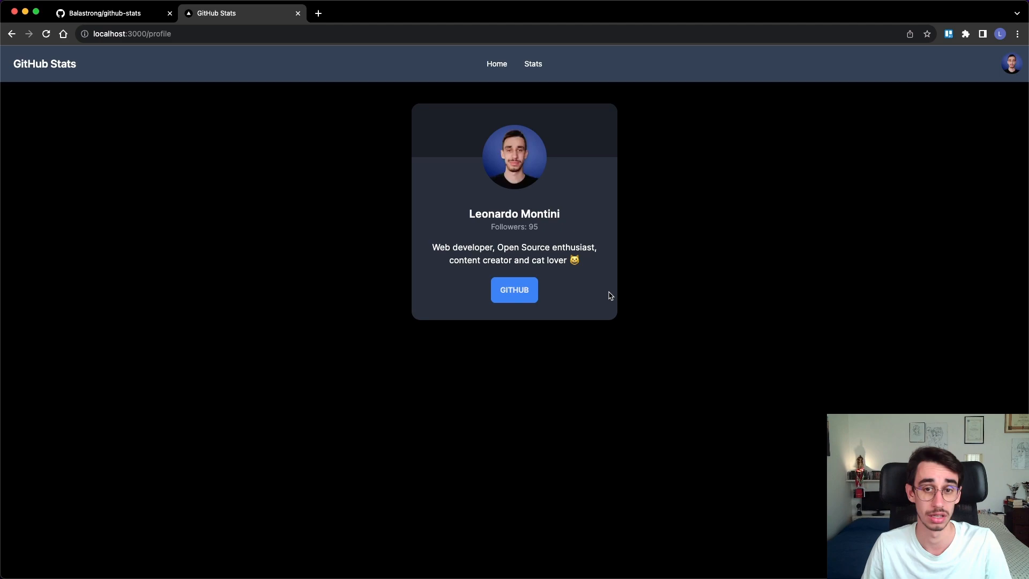
pyautogui.click(532, 64)
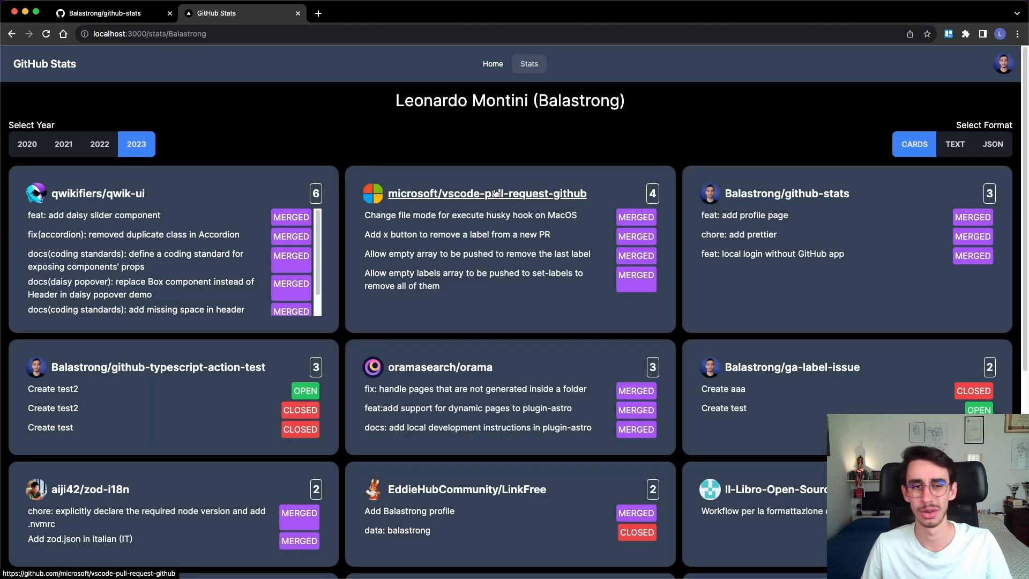
# - Switch the stats to 2022 and scroll down through the contributions
pyautogui.click(99, 144)
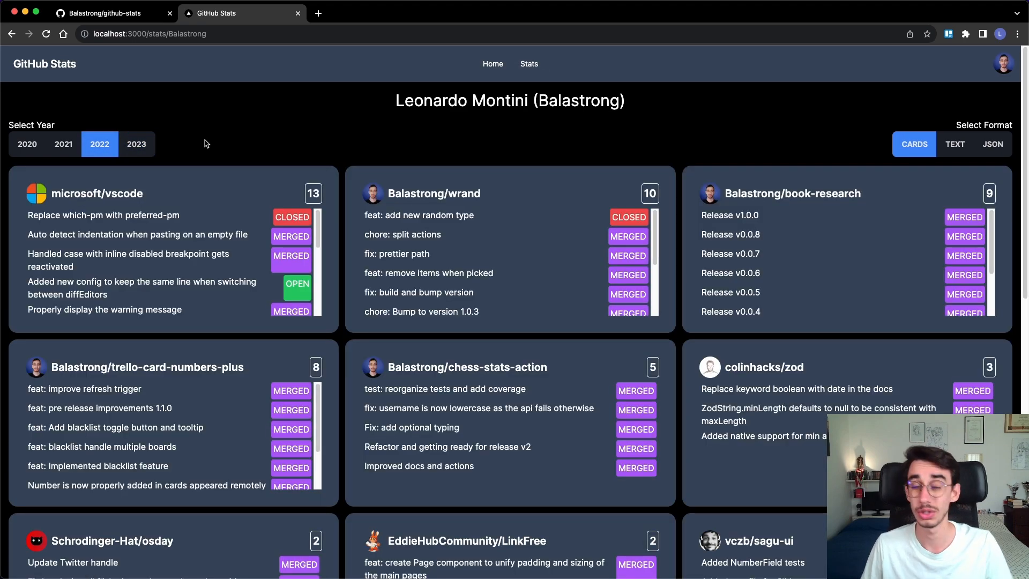
pyautogui.moveTo(290, 151)
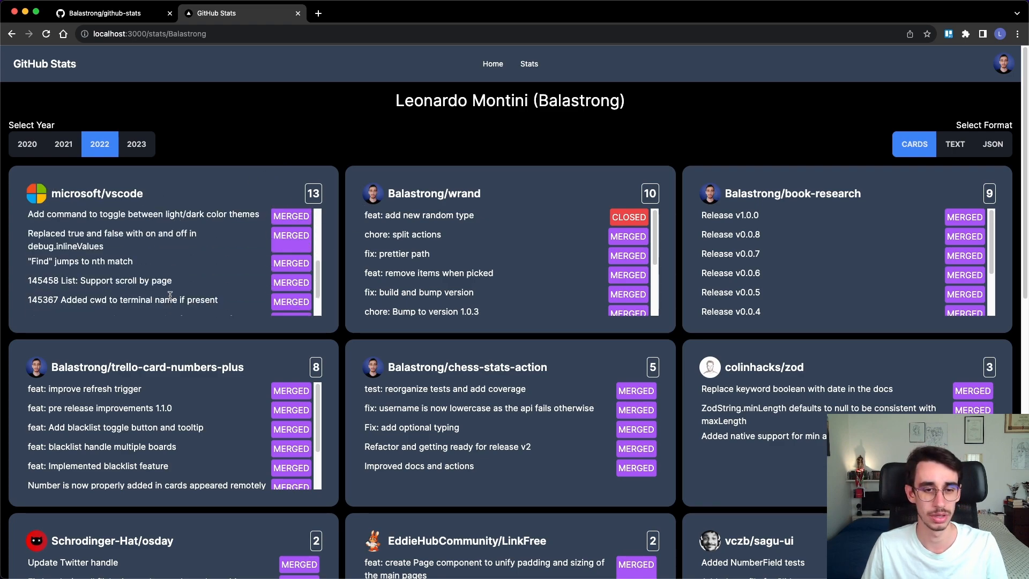
pyautogui.scroll(-3)
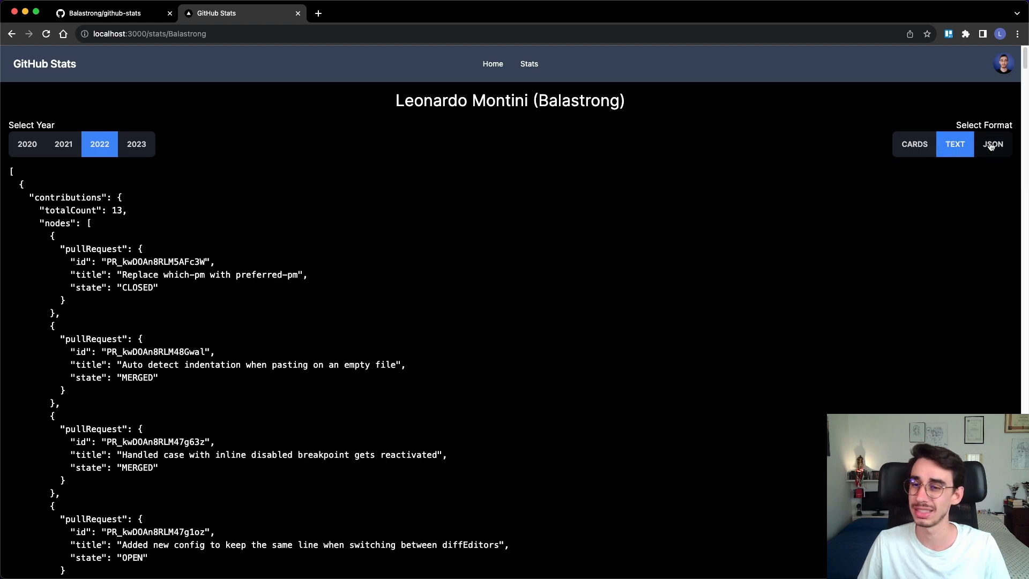
# - Show the 2022 contributions in TEXT format and scroll through the list
pyautogui.click(955, 143)
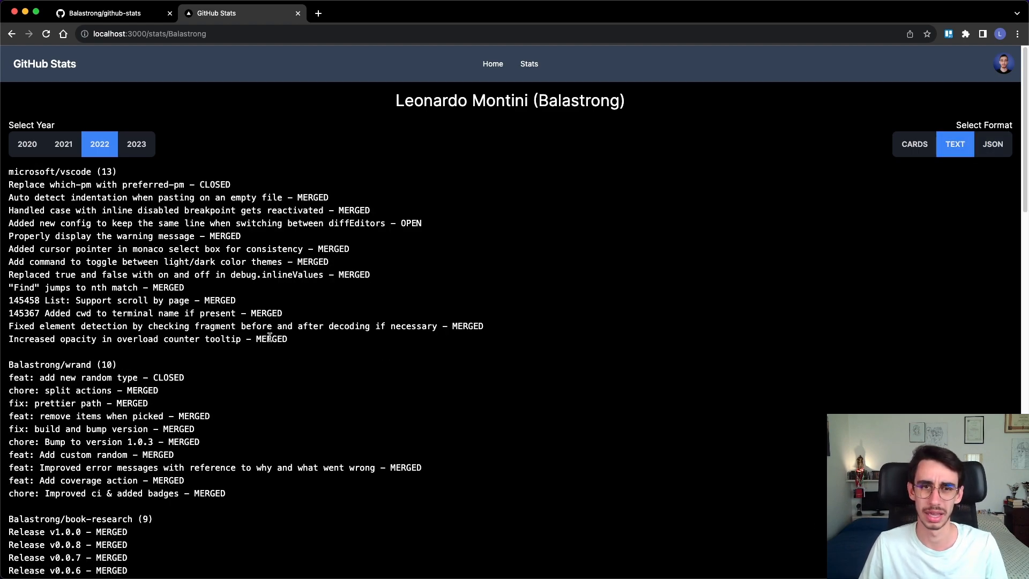
pyautogui.scroll(-3)
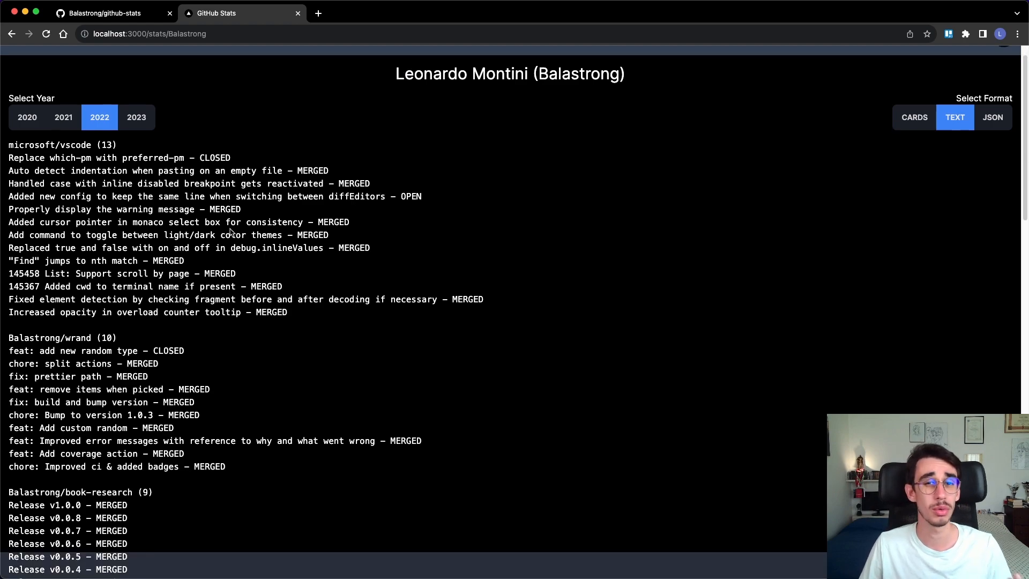
pyautogui.scroll(-3)
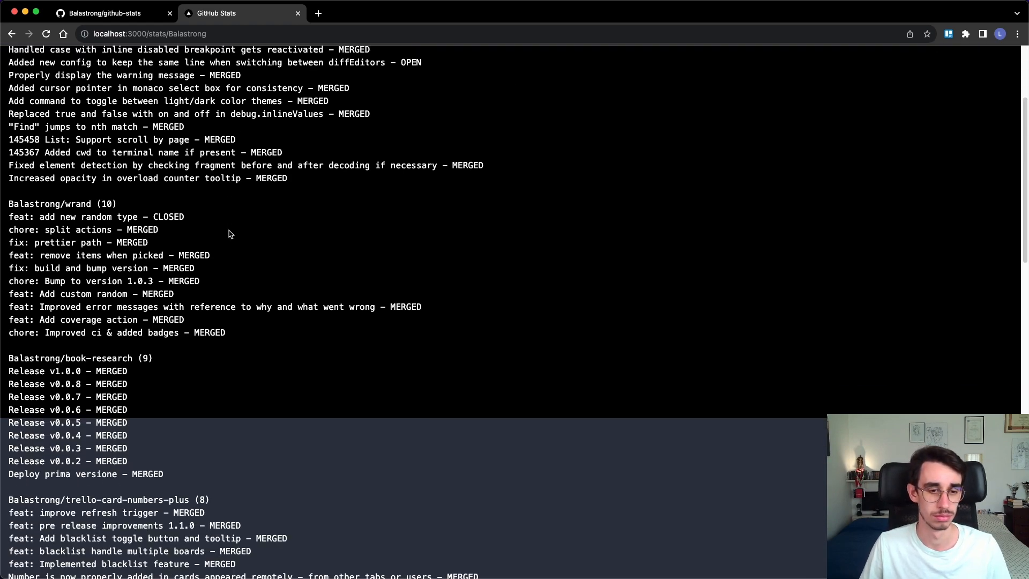
pyautogui.moveTo(208, 492)
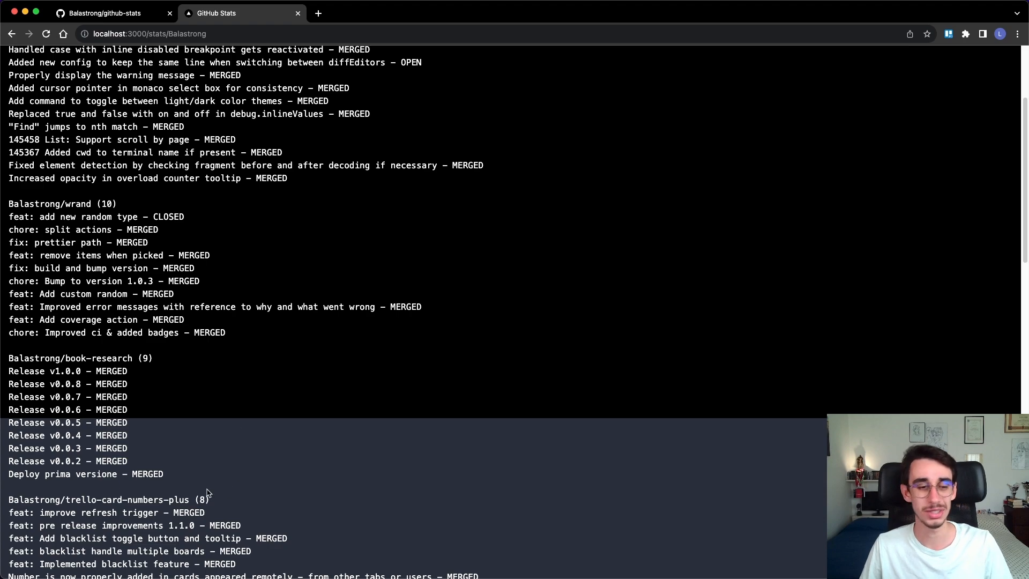
pyautogui.scroll(3)
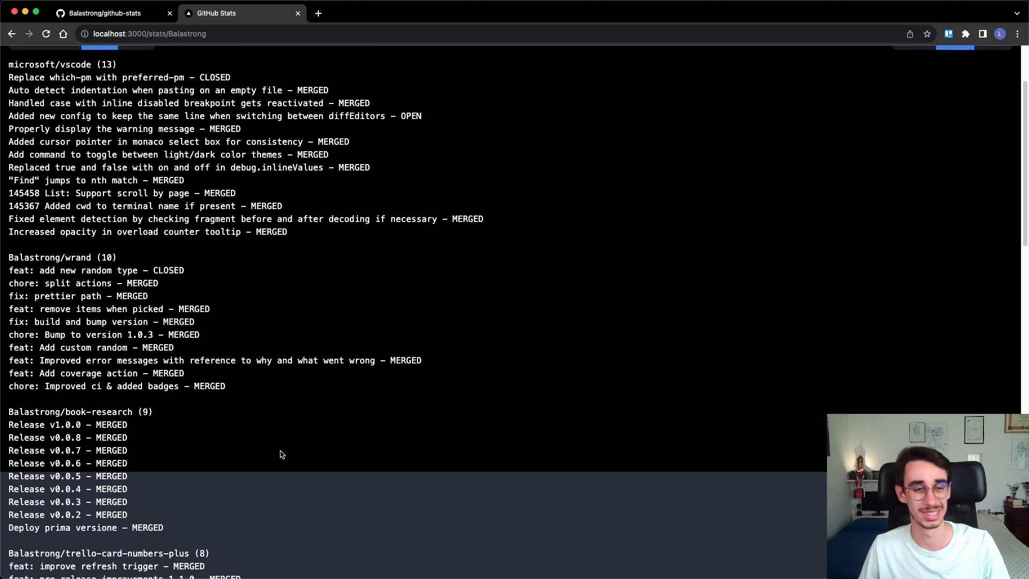
pyautogui.scroll(3)
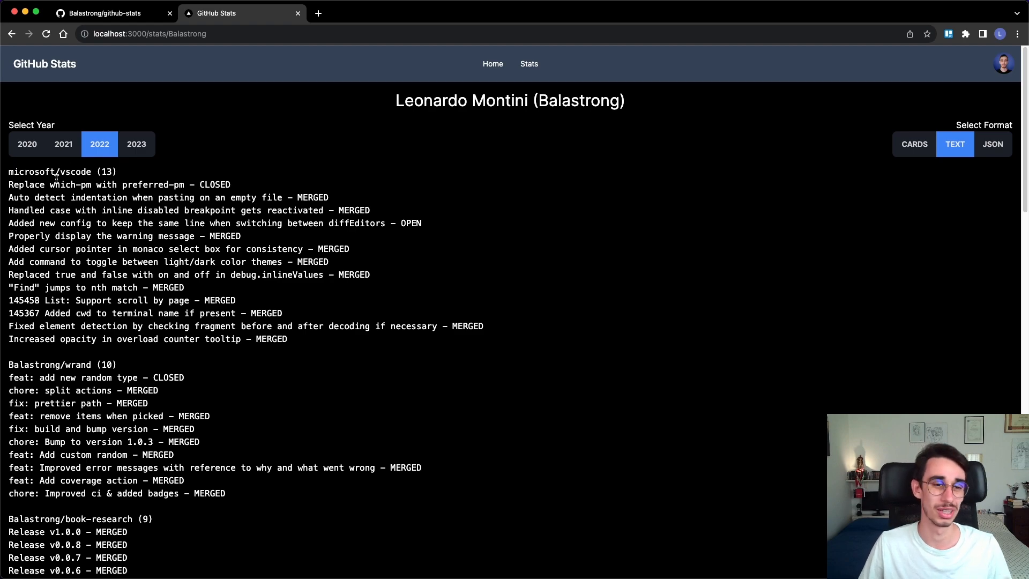
pyautogui.doubleClick(105, 172)
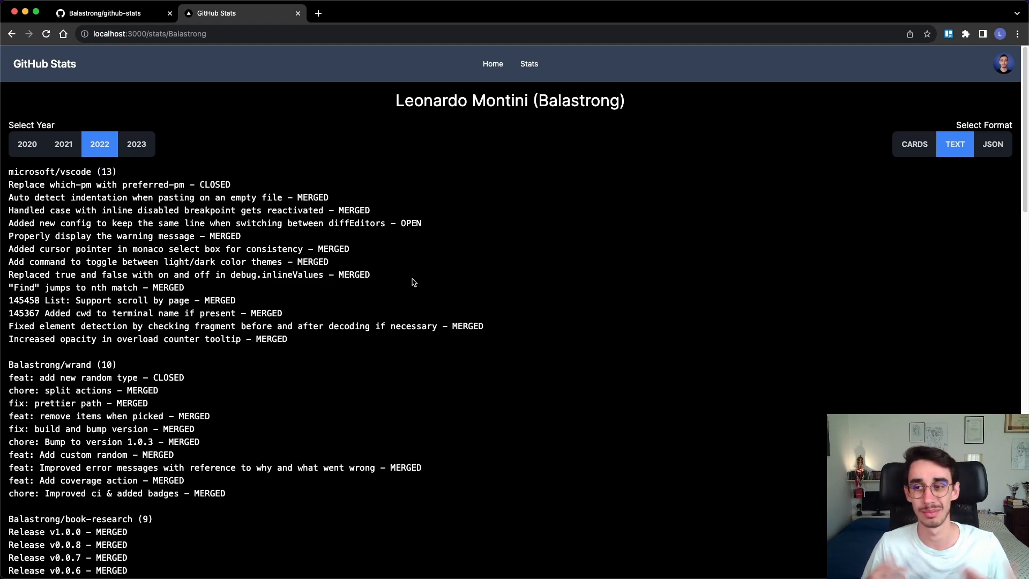
pyautogui.moveTo(418, 298)
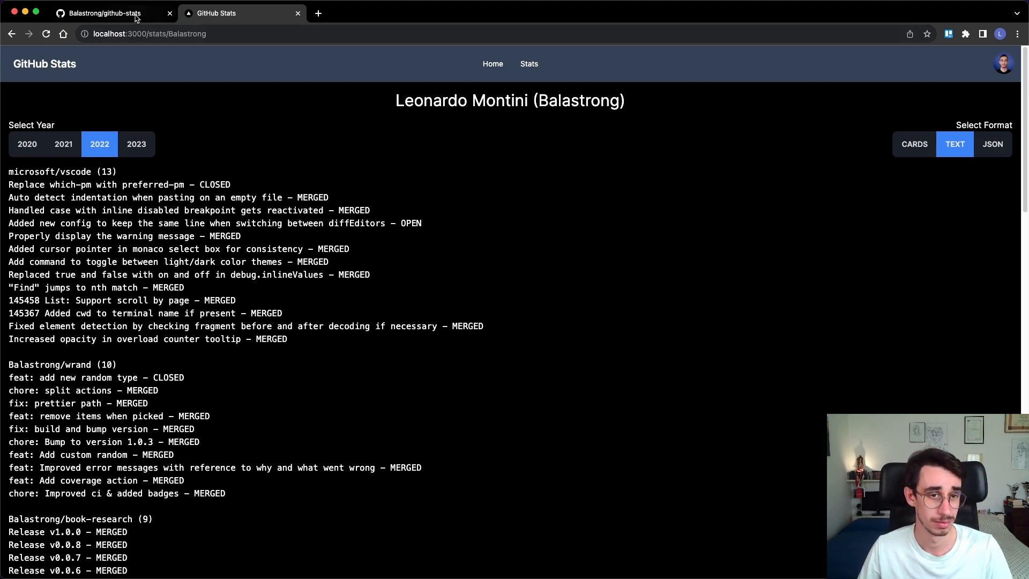
# - Review the six open issues, then return to the file list and open CONTRIBUTING.md
pyautogui.click(103, 13)
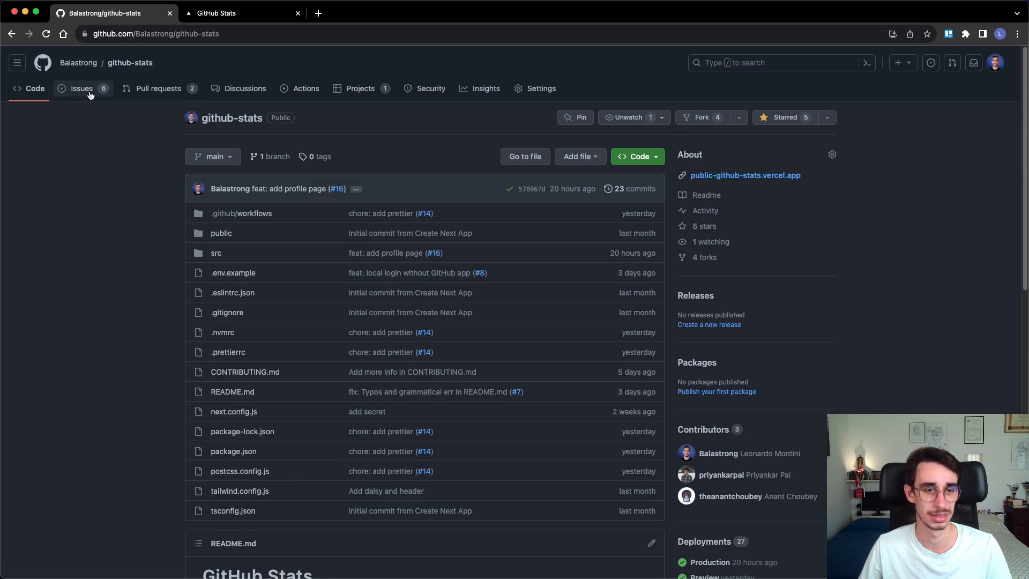
pyautogui.click(81, 88)
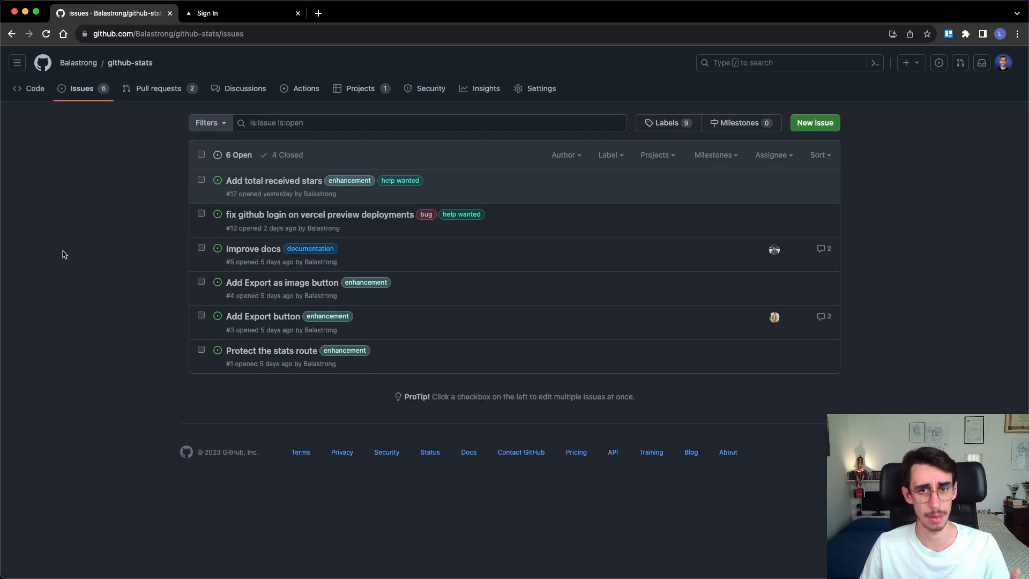
pyautogui.click(240, 13)
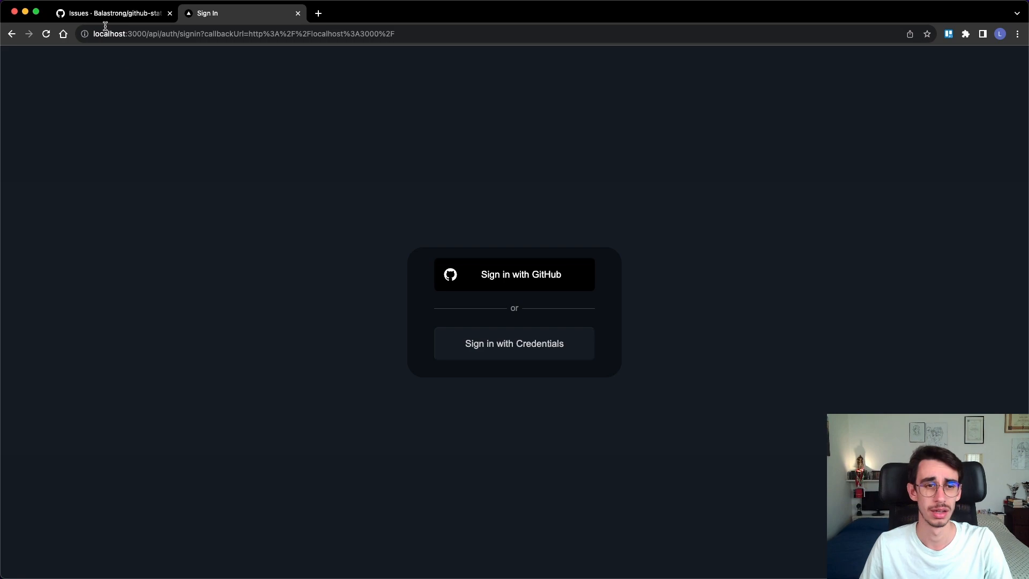
pyautogui.click(111, 13)
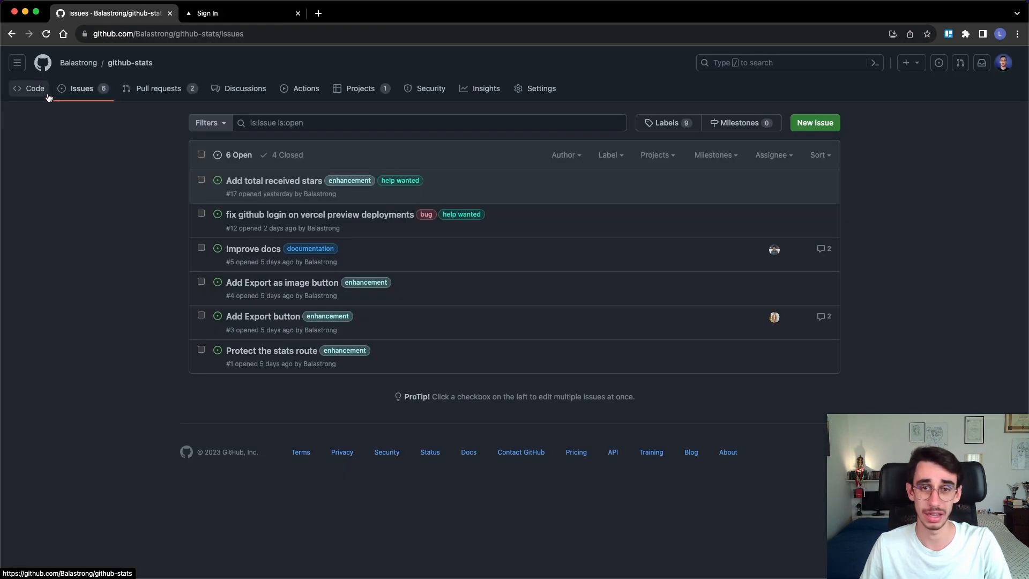
pyautogui.click(35, 88)
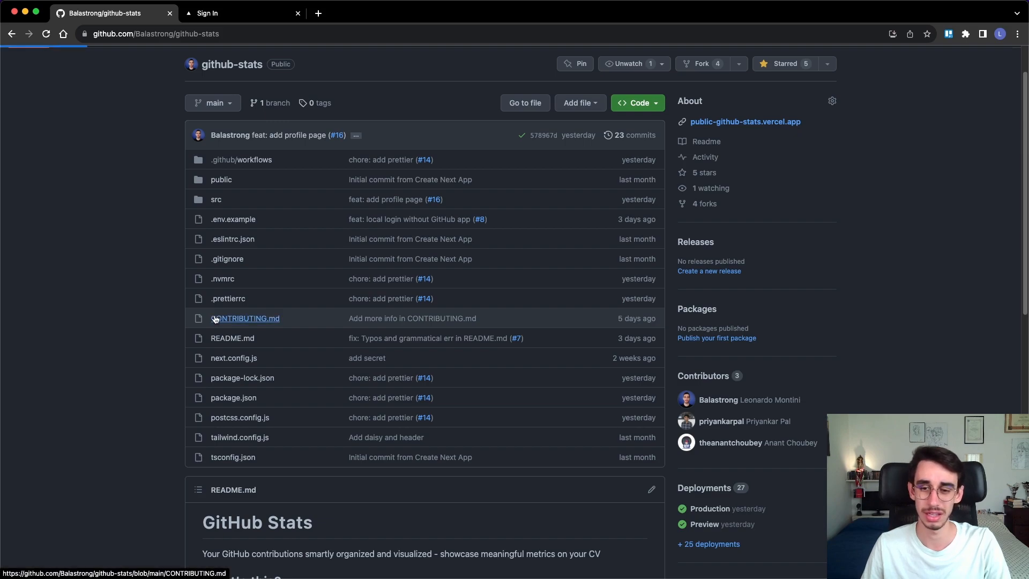
pyautogui.click(245, 319)
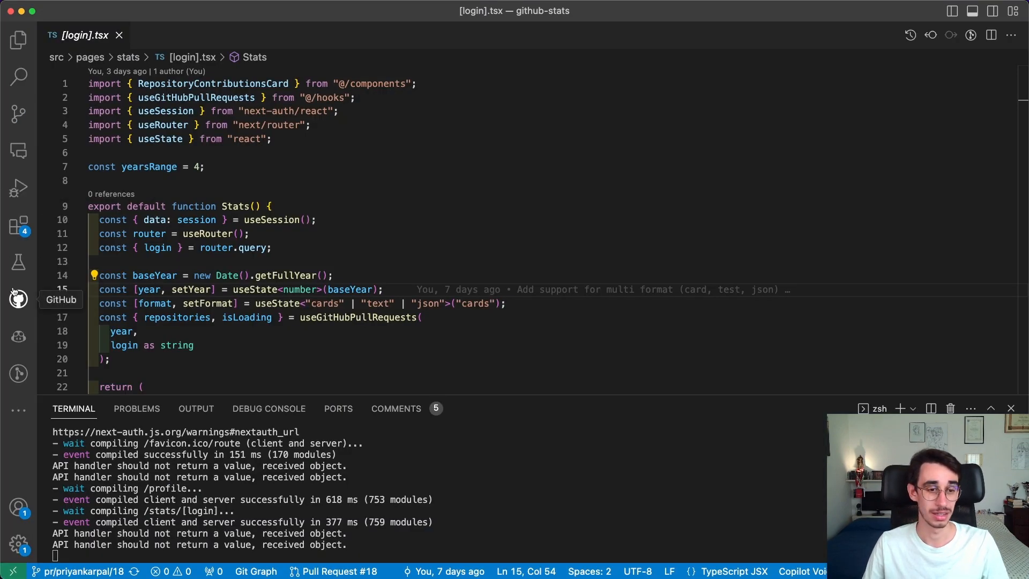
# - Preview pull request #18's CONTRIBUTING.md from the Pull Requests sidebar and scroll through it
pyautogui.click(18, 299)
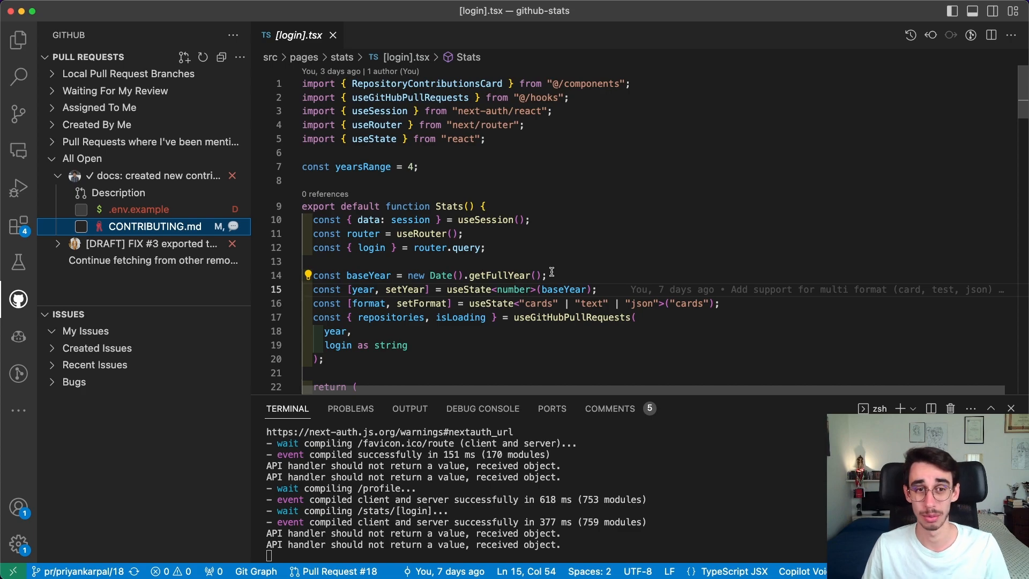
pyautogui.click(155, 226)
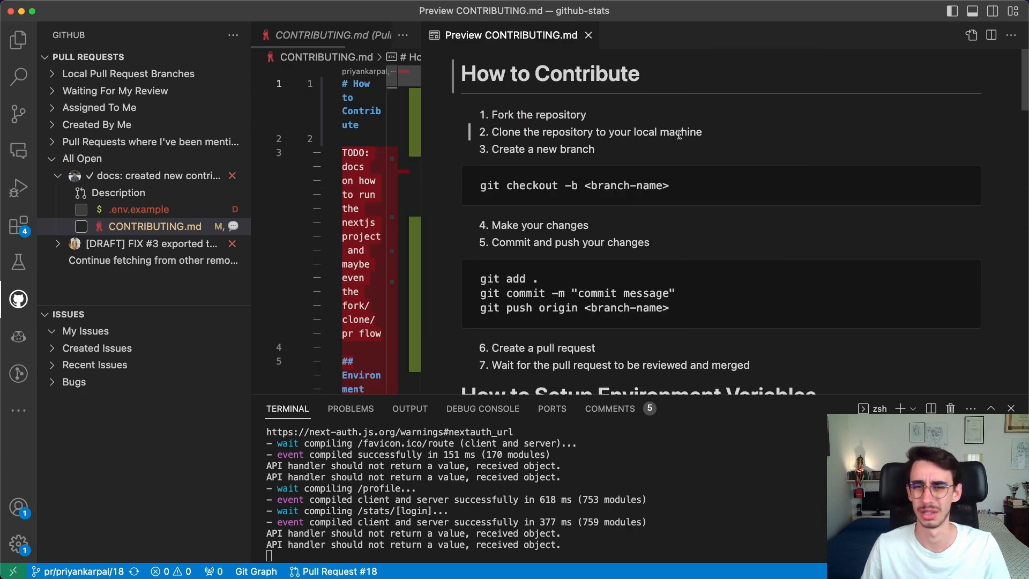
pyautogui.scroll(-3)
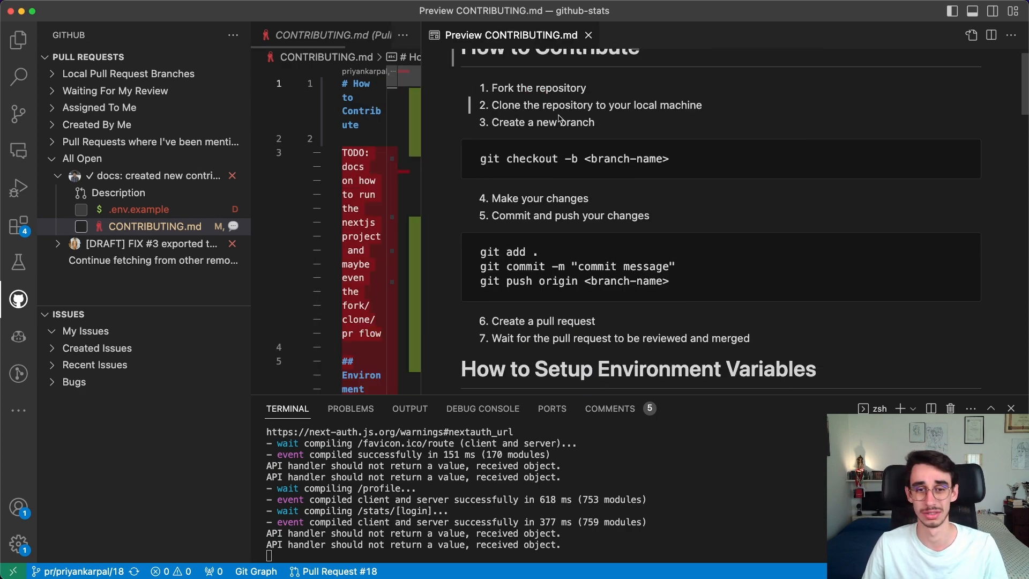
pyautogui.scroll(-3)
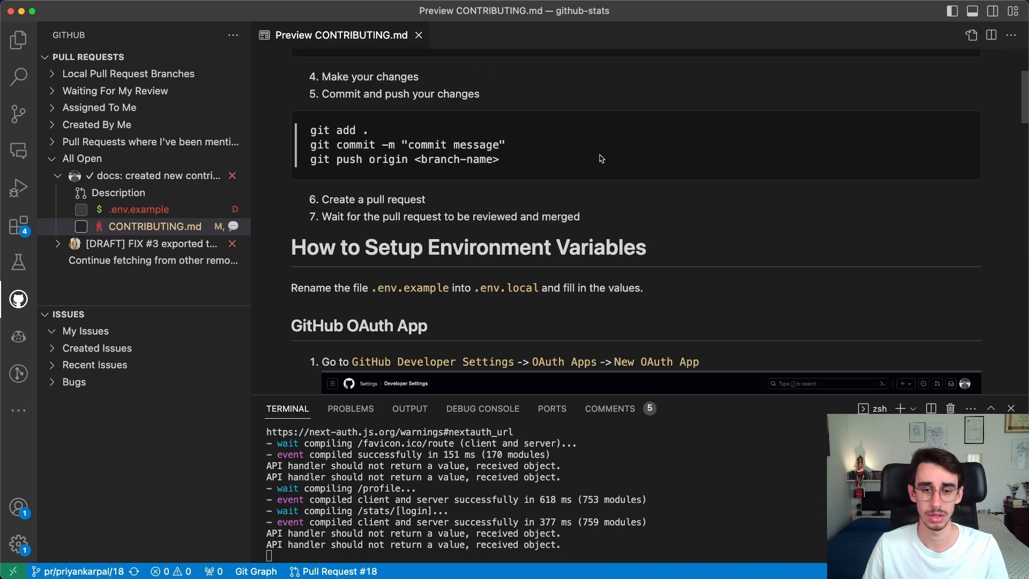
pyautogui.scroll(-3)
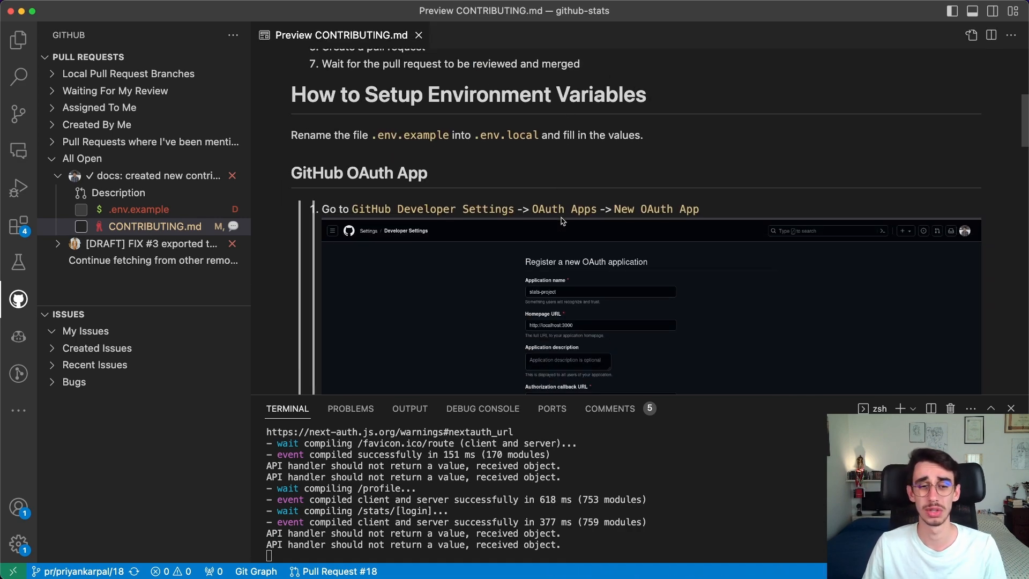
pyautogui.scroll(-3)
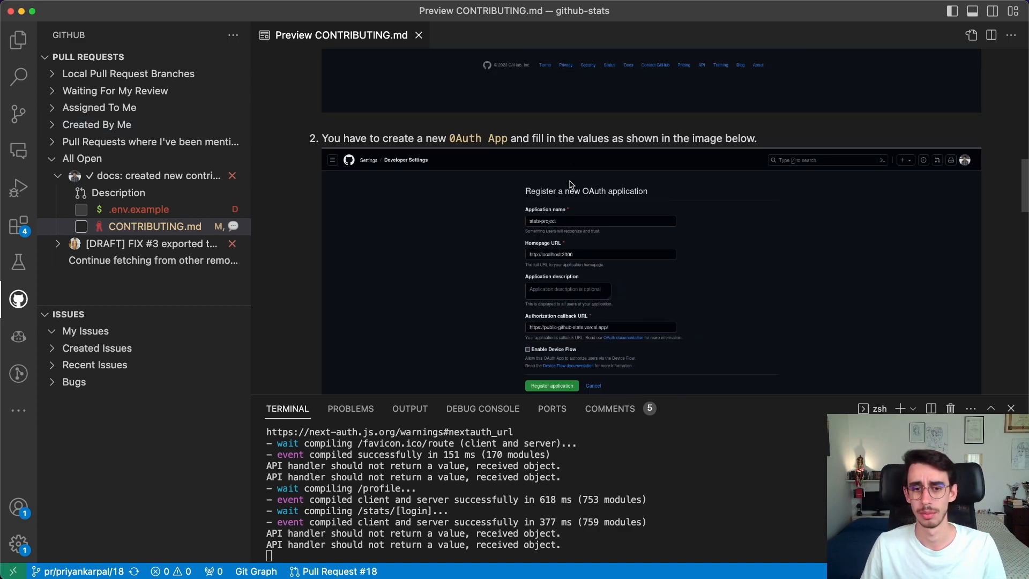
pyautogui.scroll(-3)
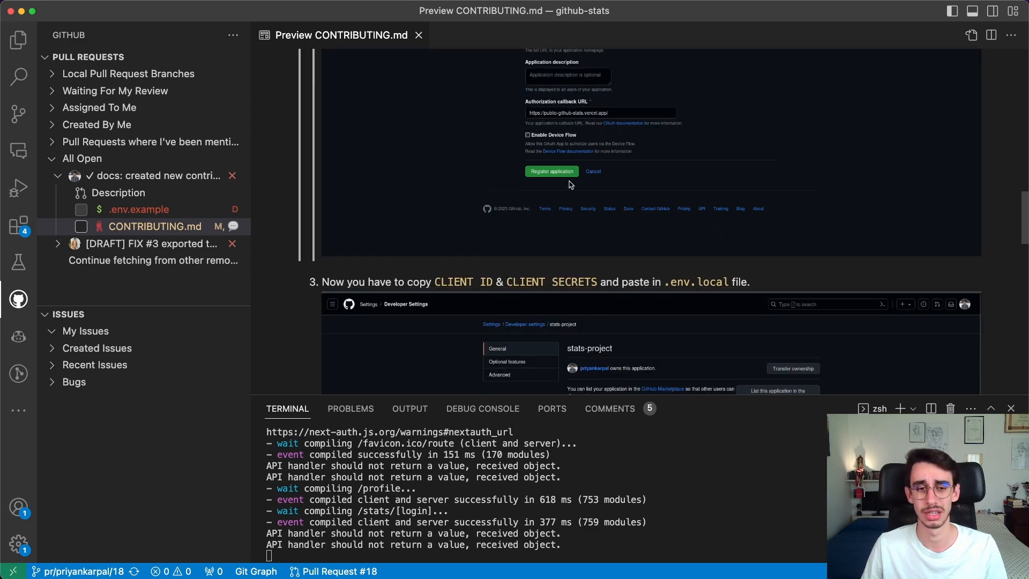
pyautogui.scroll(-3)
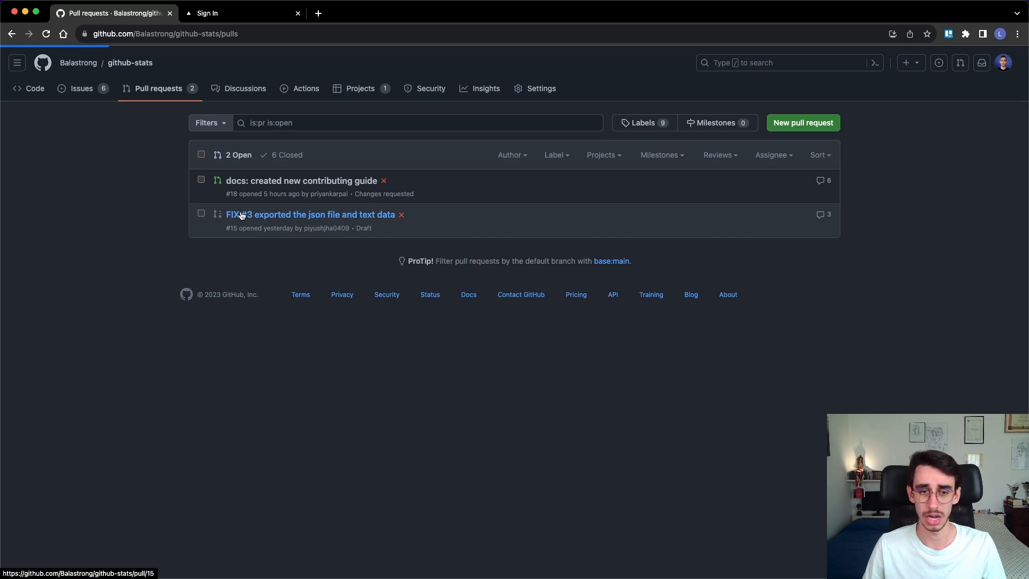
# - Open draft PR #15 'FIX #3 exported the json file and text data' and scroll its conversation
pyautogui.click(310, 213)
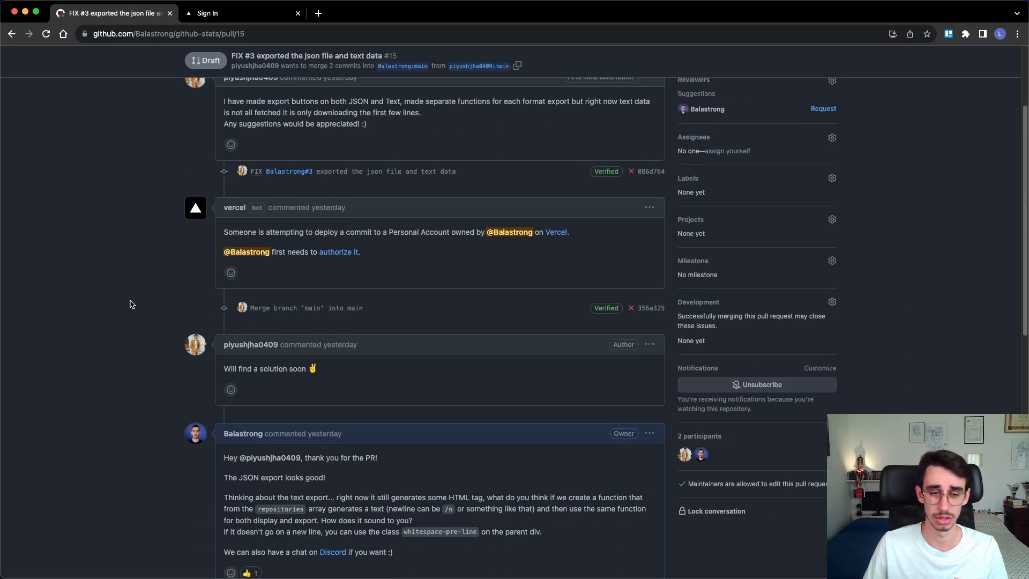
pyautogui.scroll(-3)
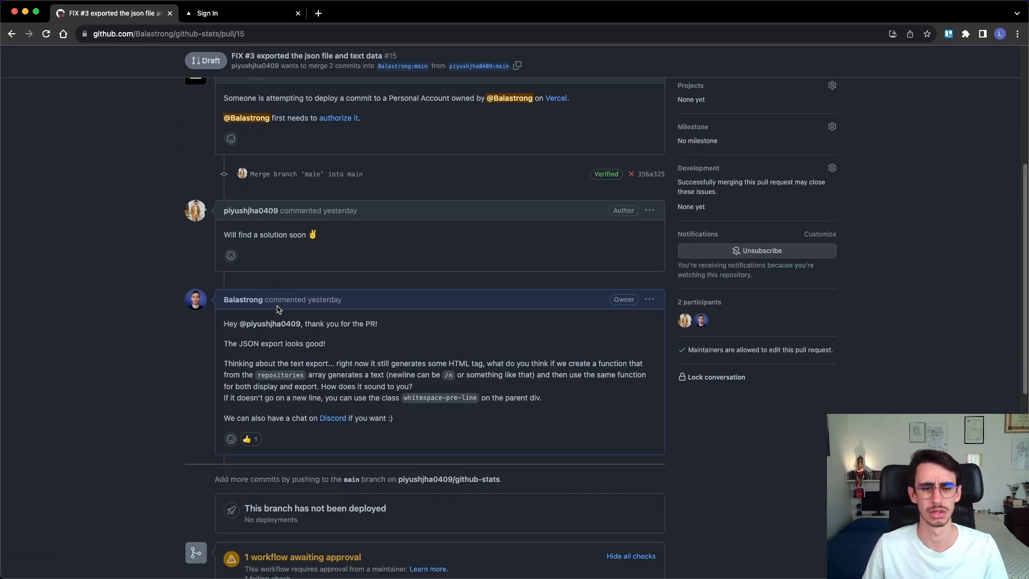
pyautogui.scroll(-3)
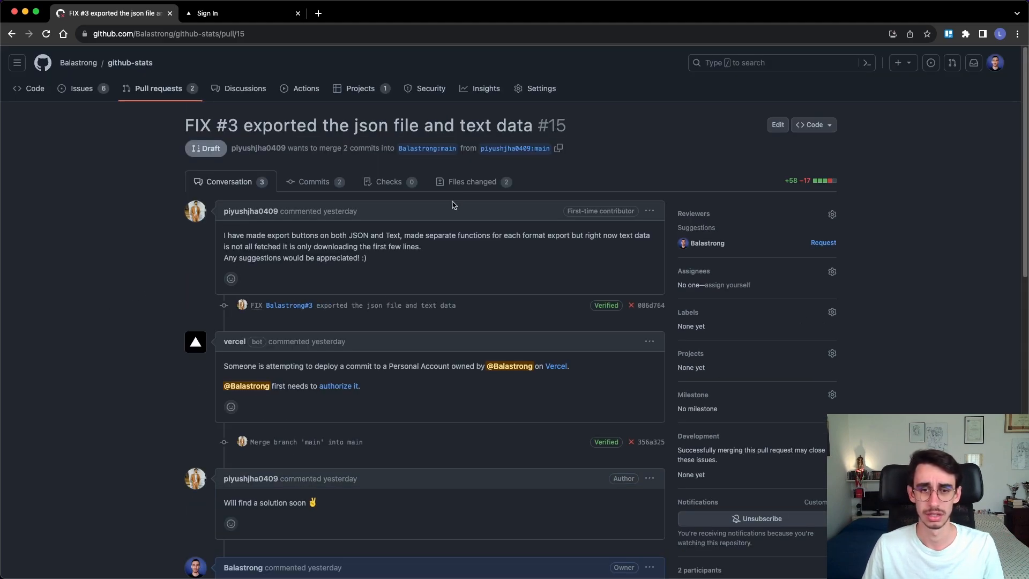
pyautogui.click(473, 182)
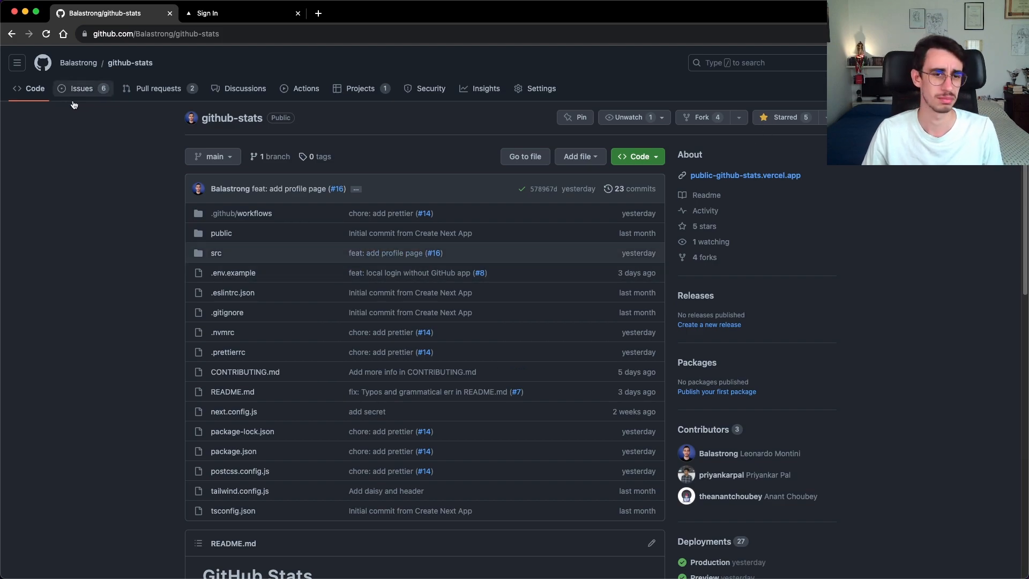
# - Open the Issues tab listing the repository's six open issues
pyautogui.click(81, 88)
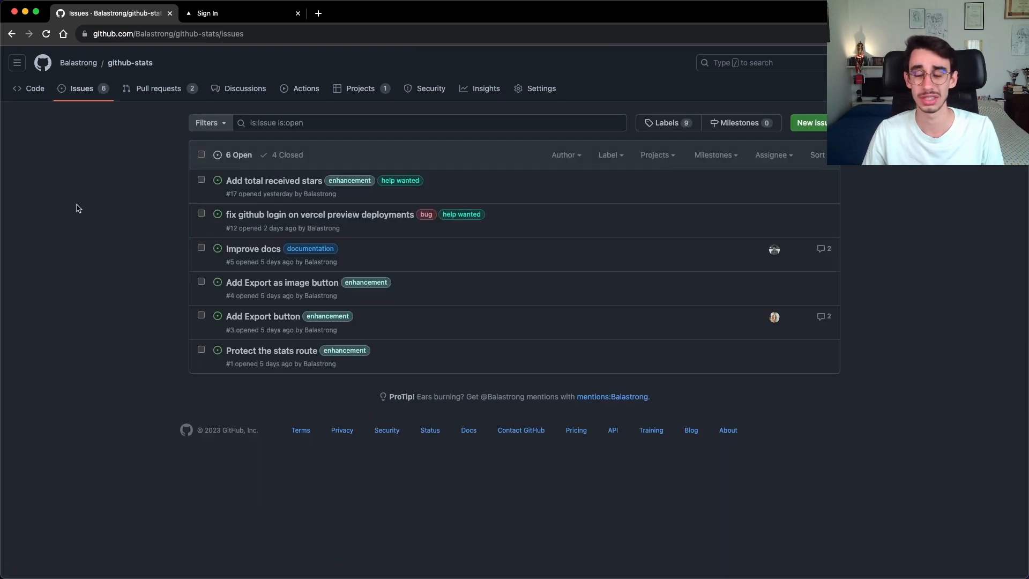